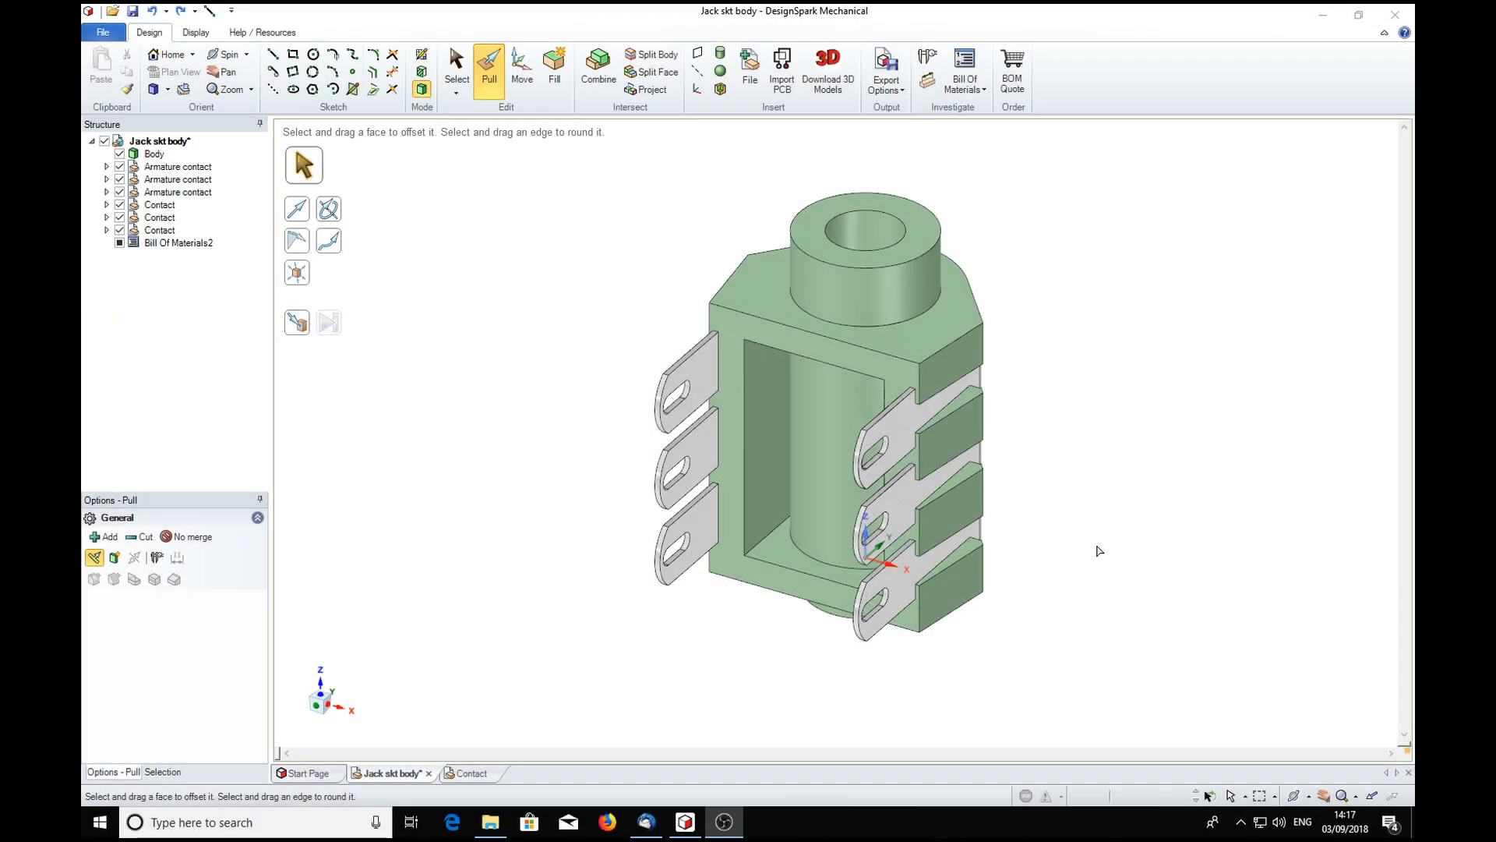
{"action": "mouse_move", "coordinate": [1116, 498]}
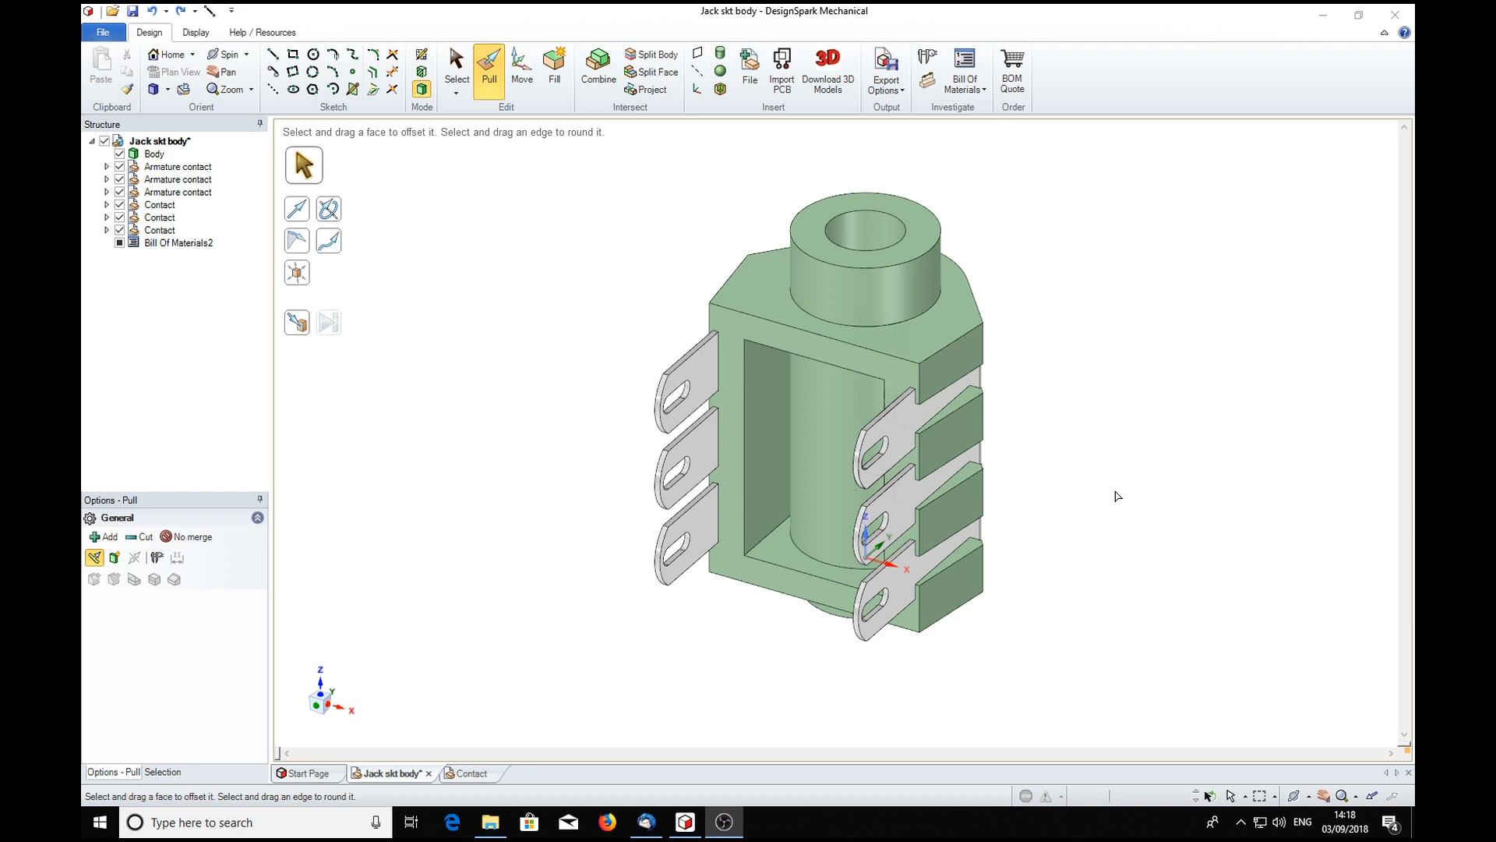
{"action": "mouse_move", "coordinate": [1200, 511]}
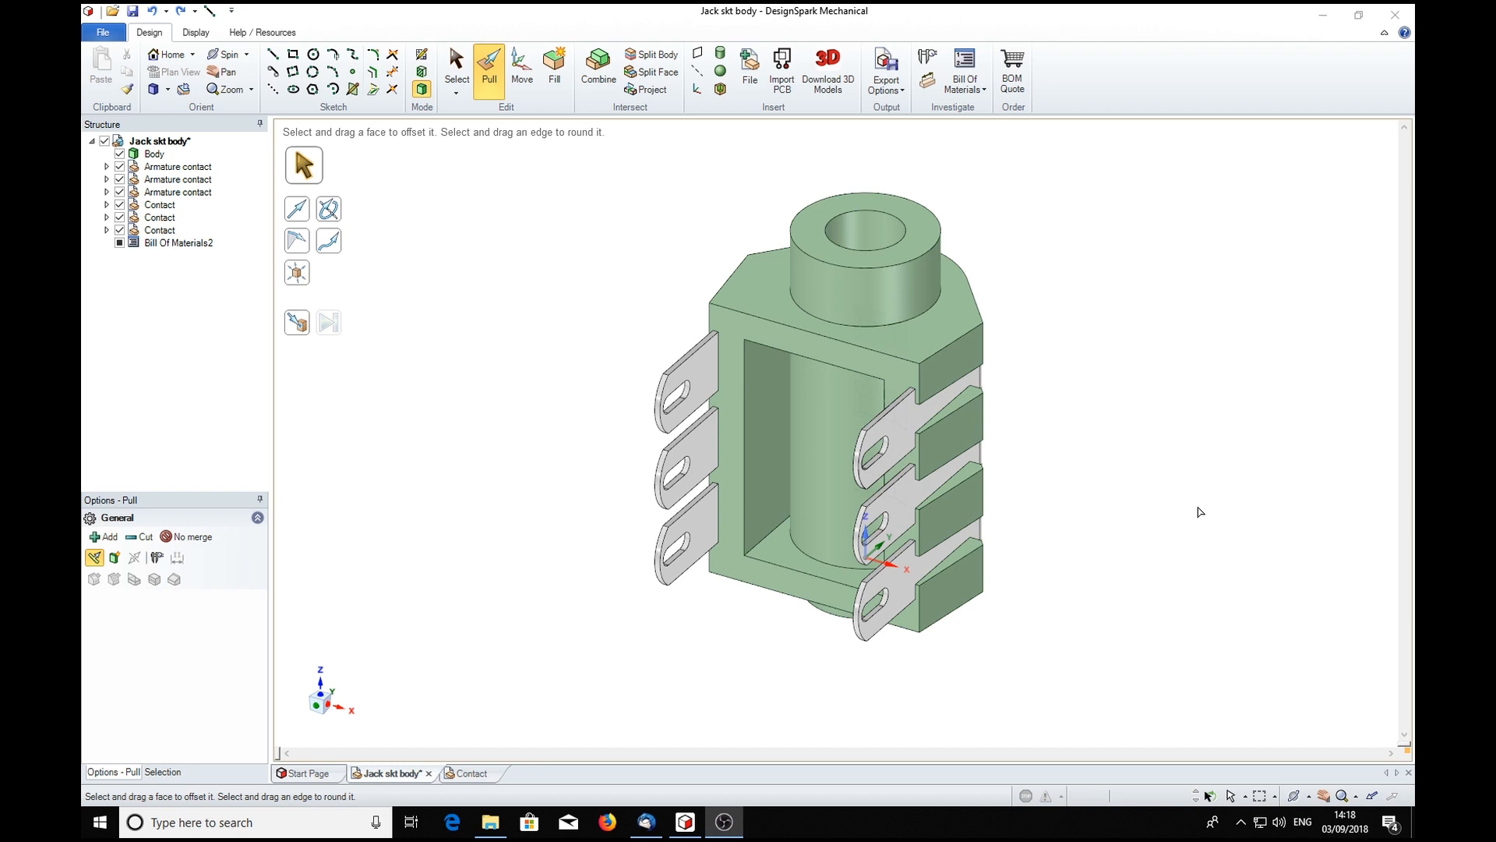
{"action": "mouse_move", "coordinate": [1144, 371]}
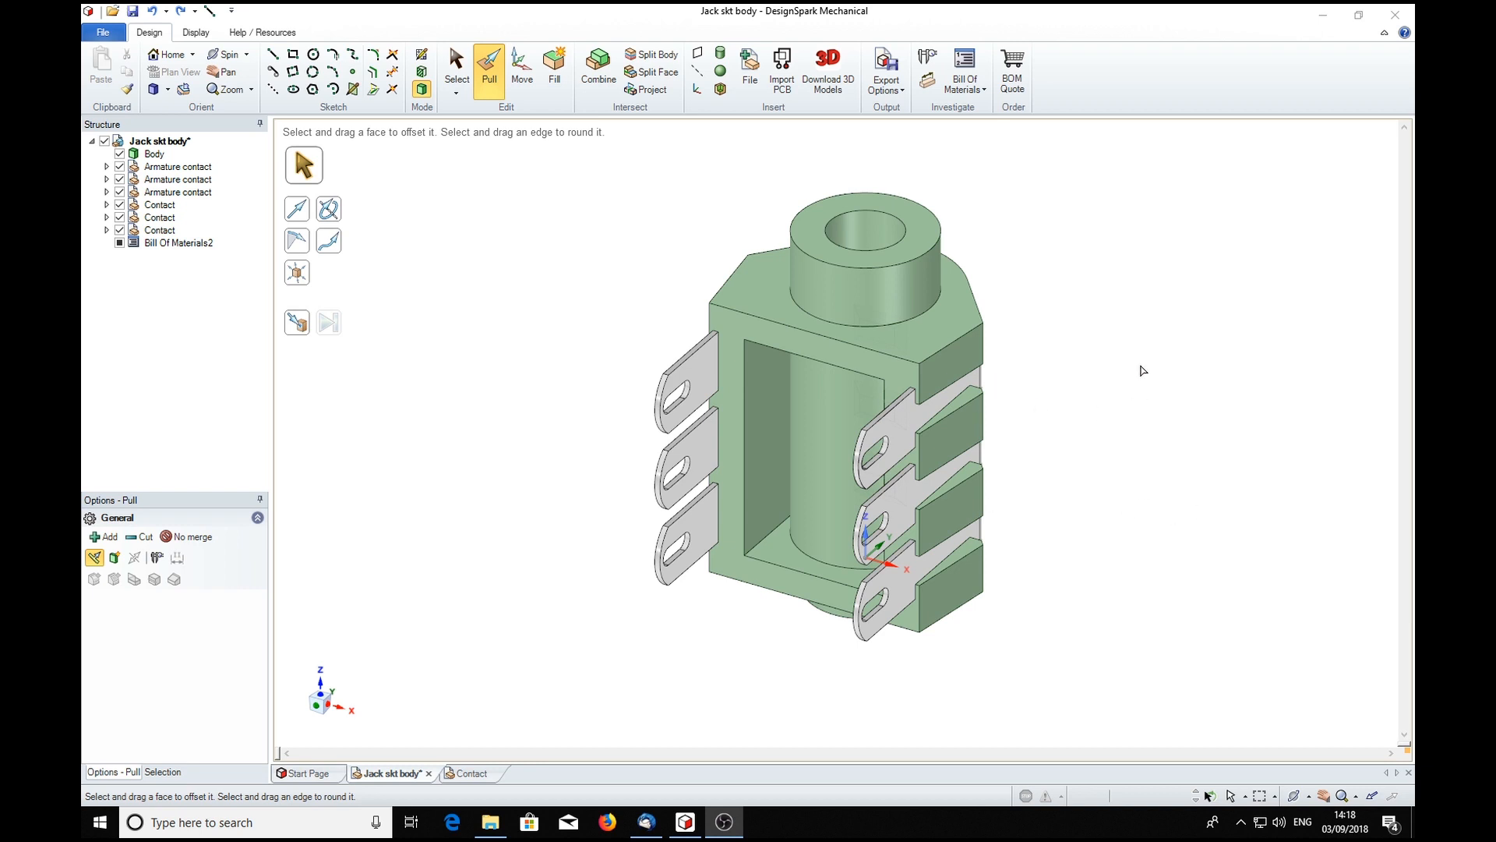
{"action": "mouse_move", "coordinate": [1160, 509]}
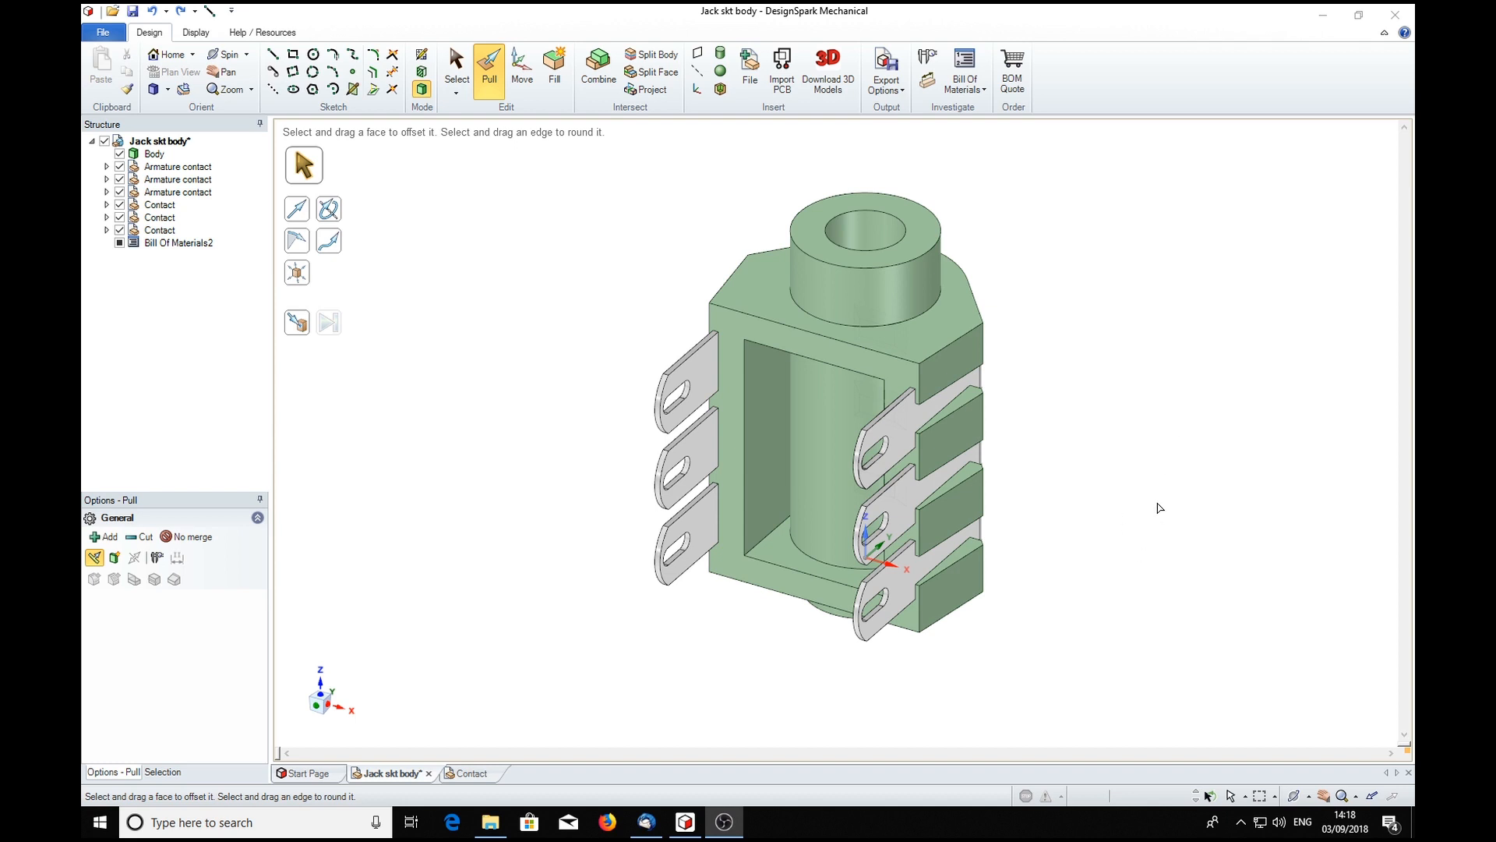
{"action": "mouse_move", "coordinate": [1157, 552]}
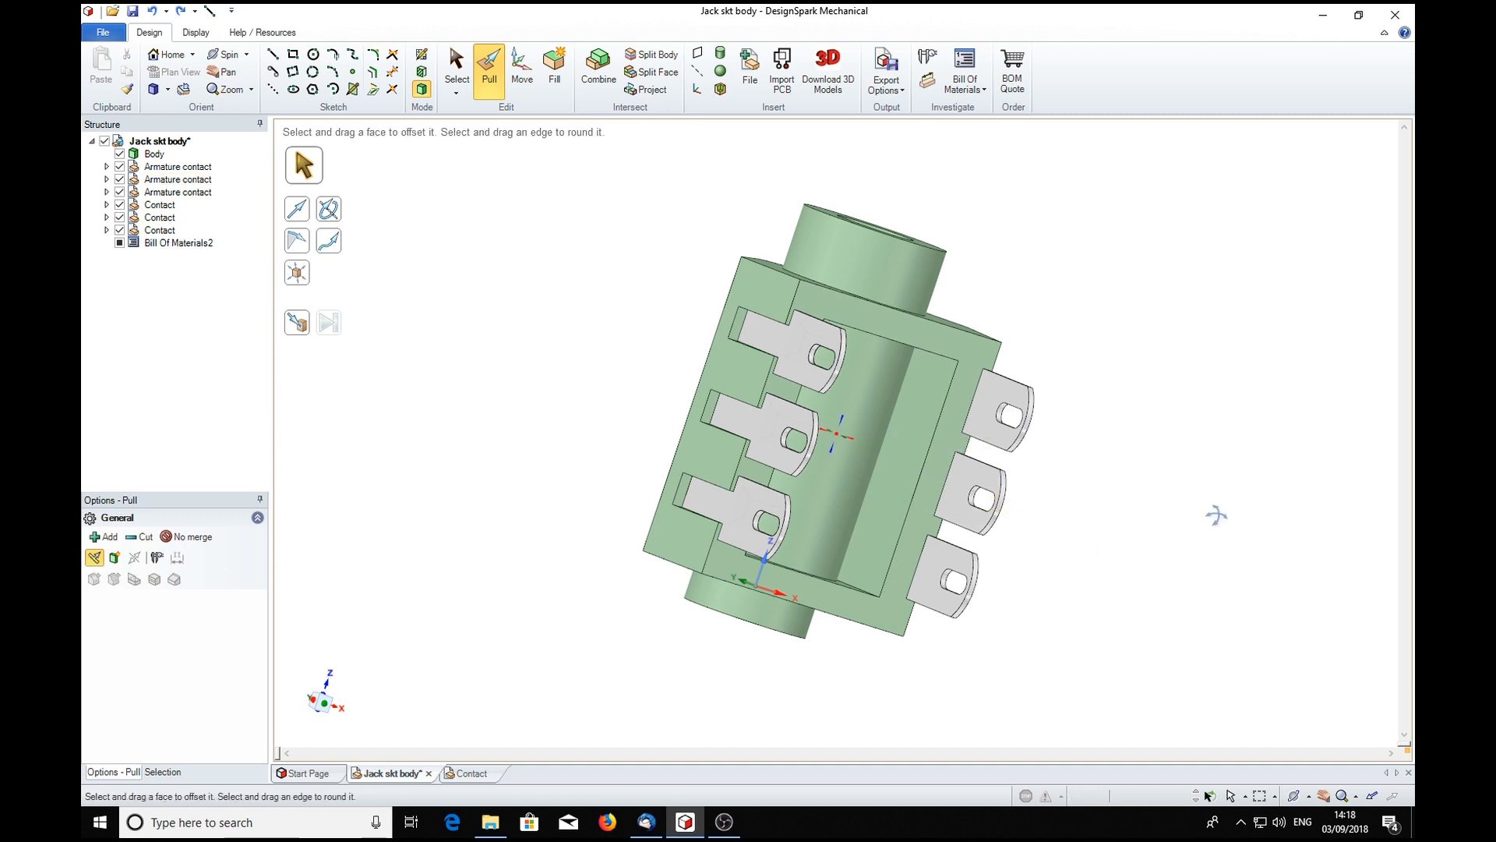
Inspect the socket body faces and briefly view the Contact part on its own, returning to the assembly
{"action": "left_click_drag", "start_coordinate": [836, 430], "coordinate": [907, 535]}
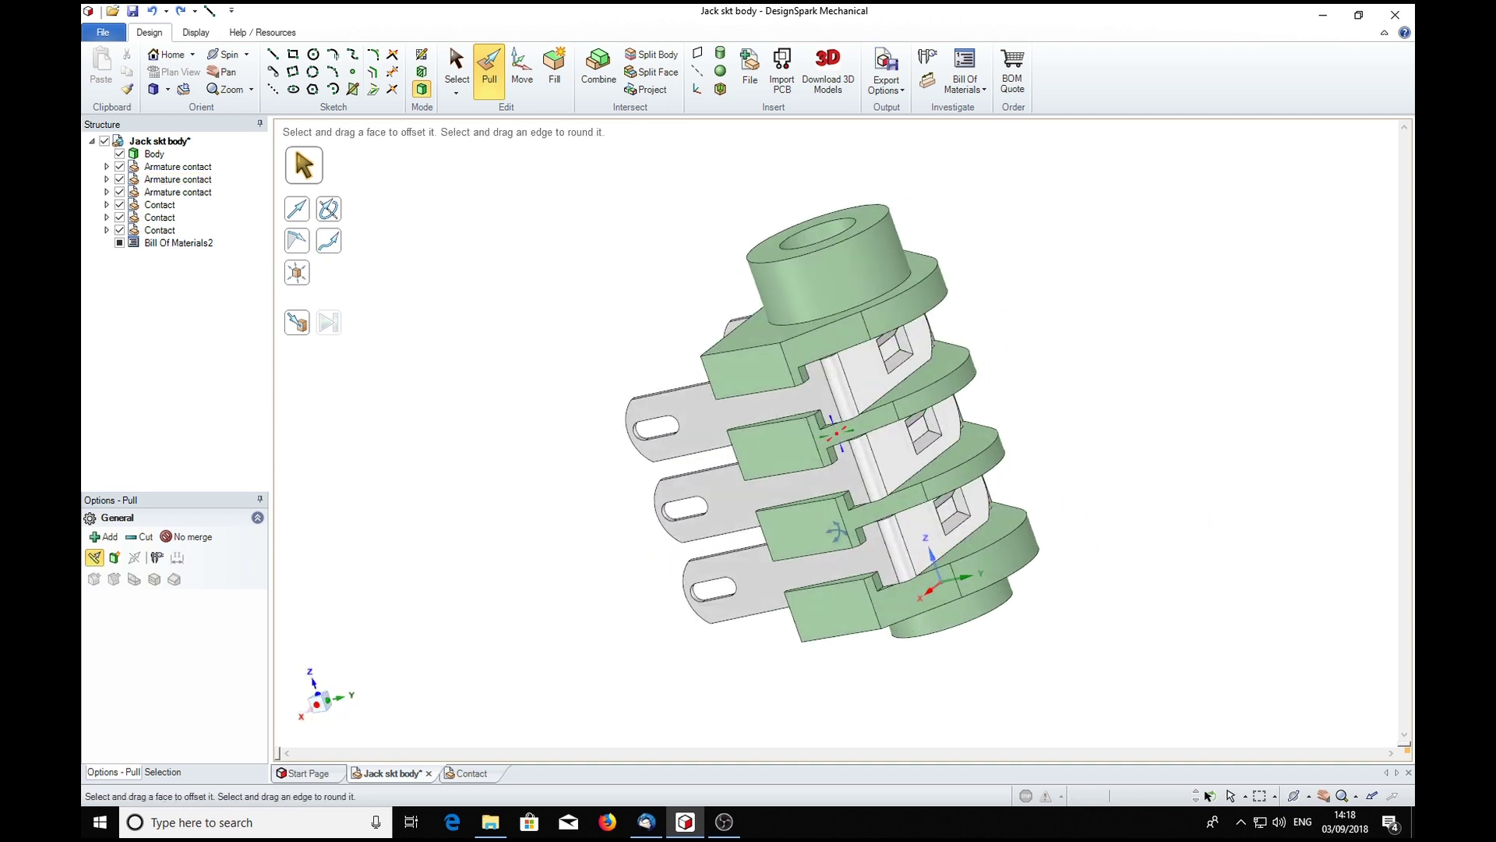
{"action": "left_click", "coordinate": [869, 371]}
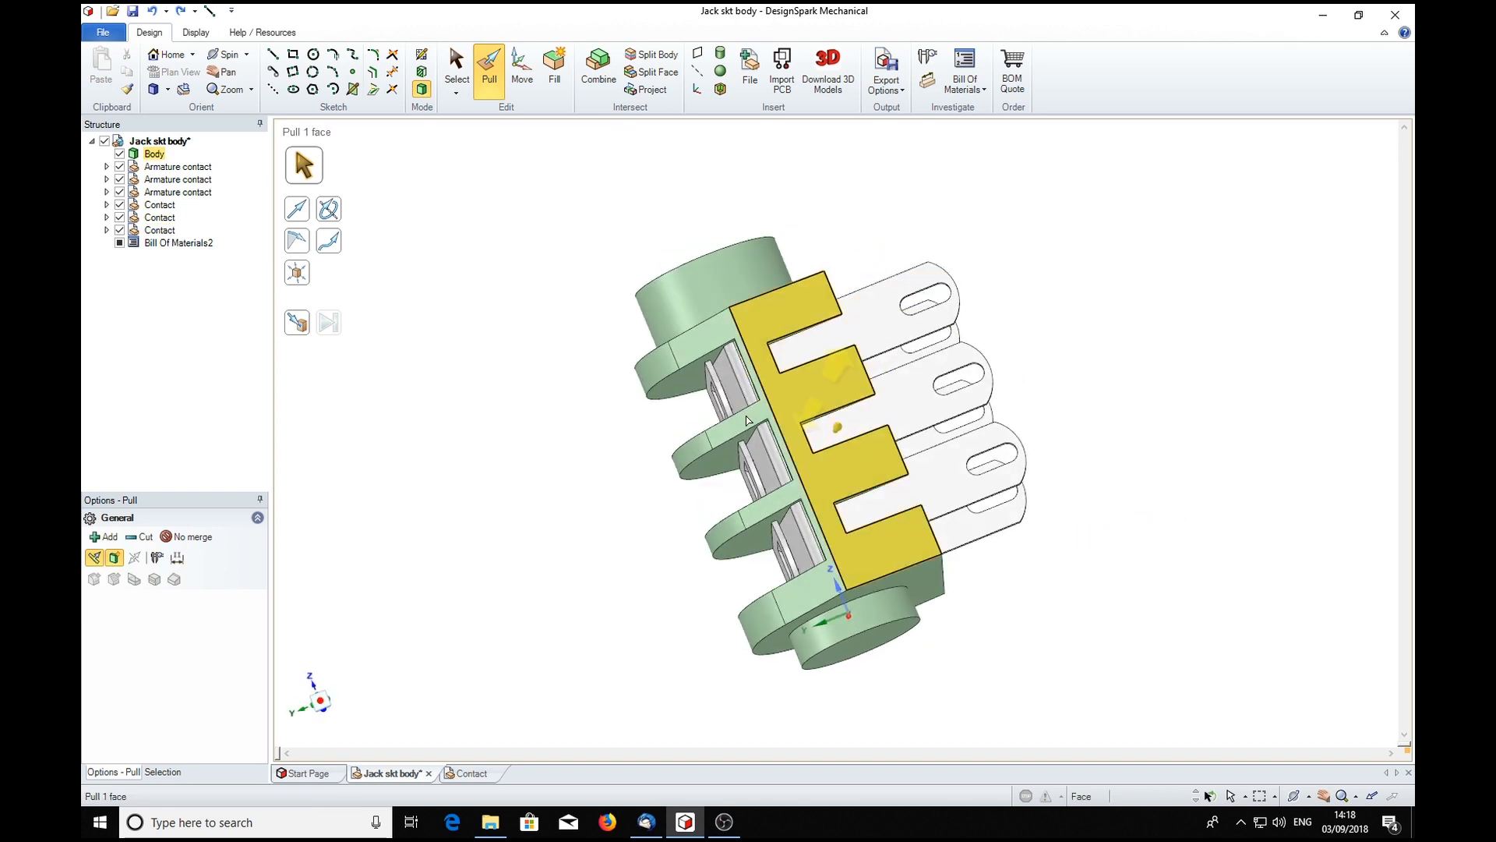
{"action": "left_click", "coordinate": [907, 315]}
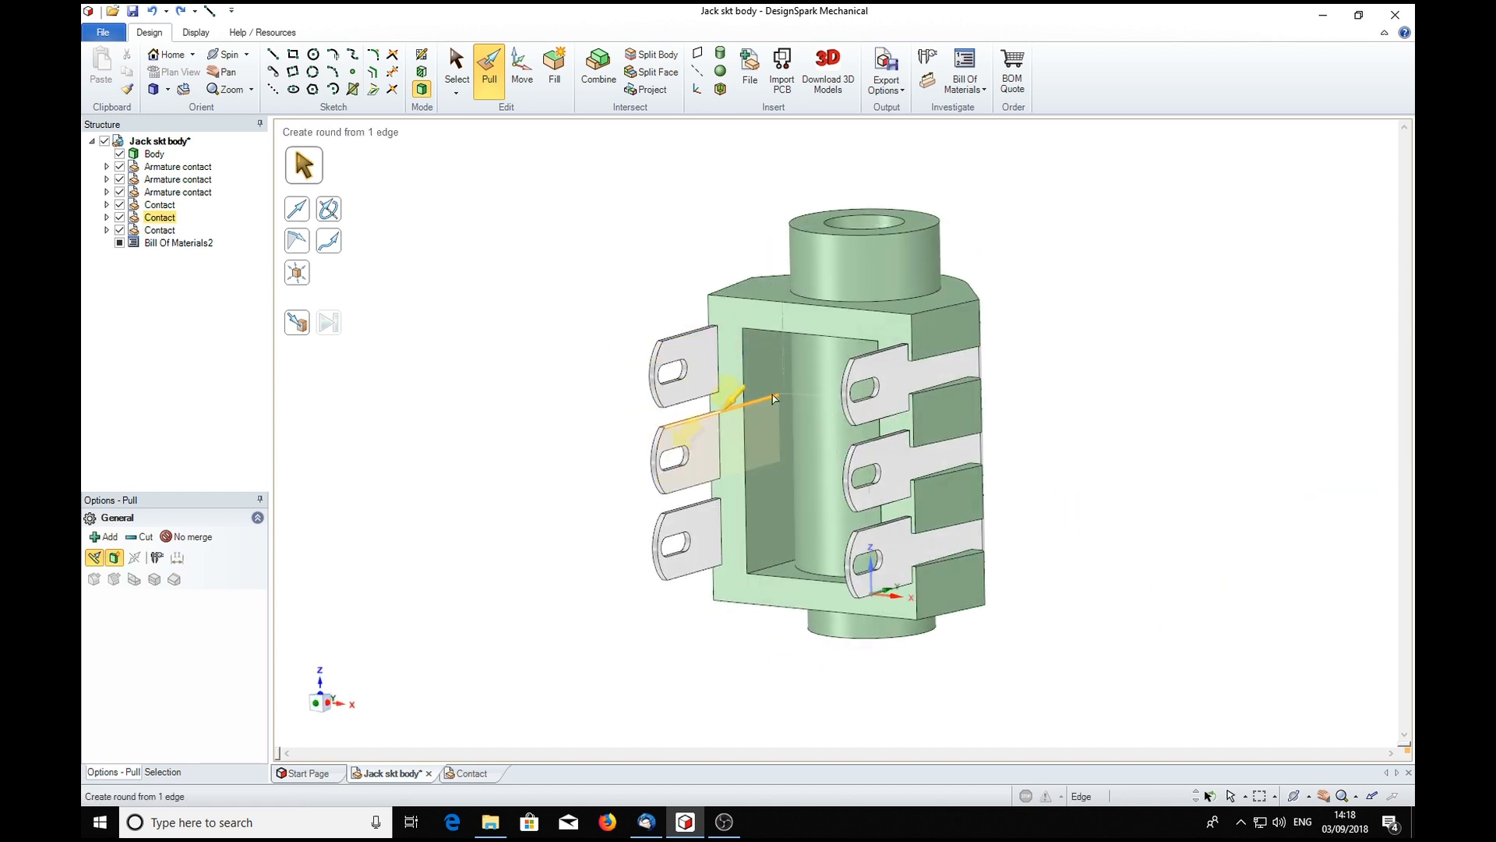
{"action": "left_click", "coordinate": [686, 371]}
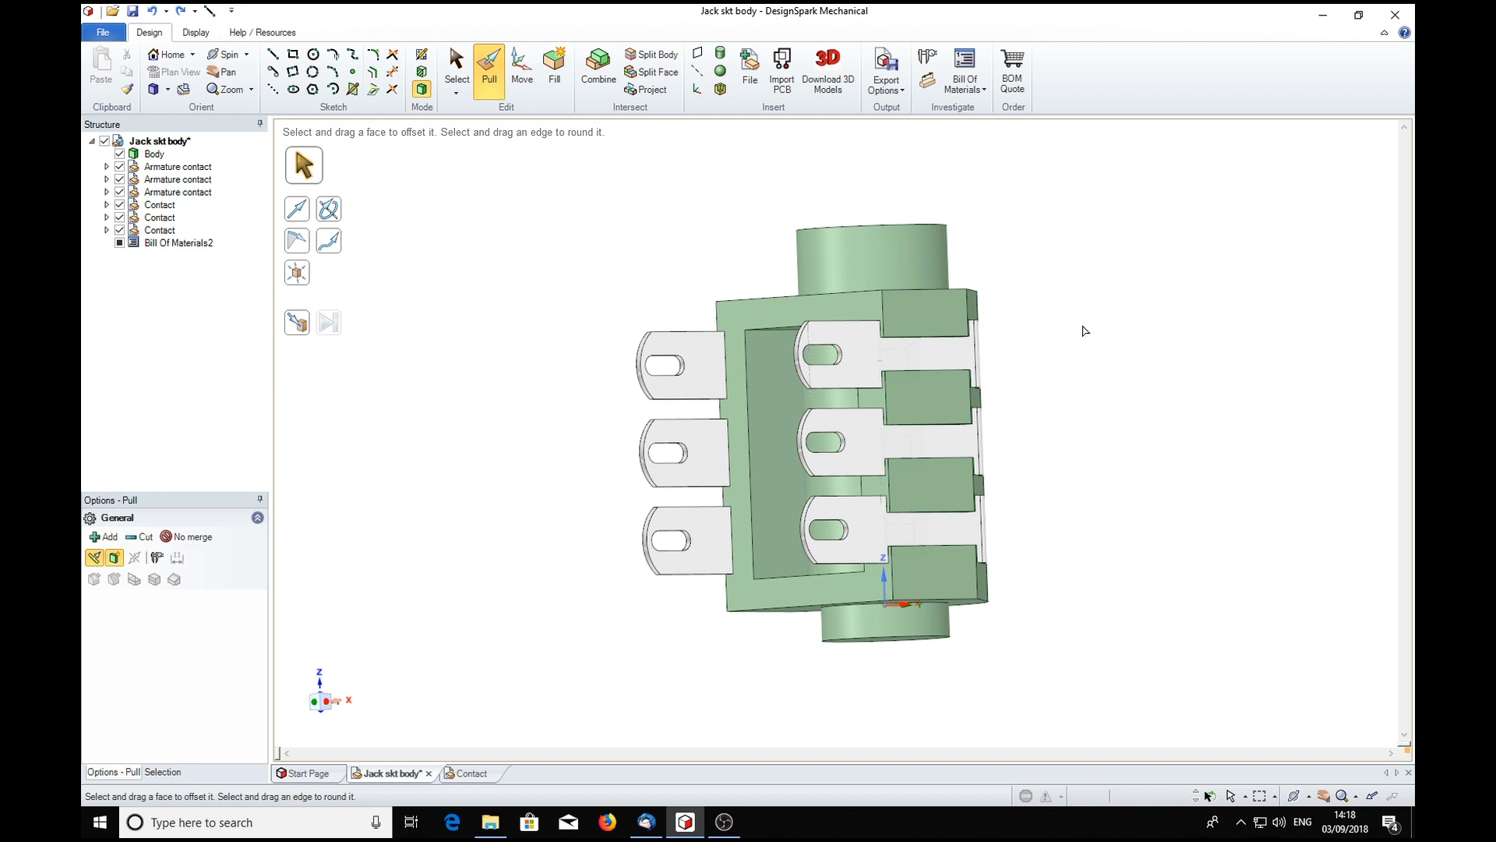
{"action": "mouse_move", "coordinate": [1075, 464]}
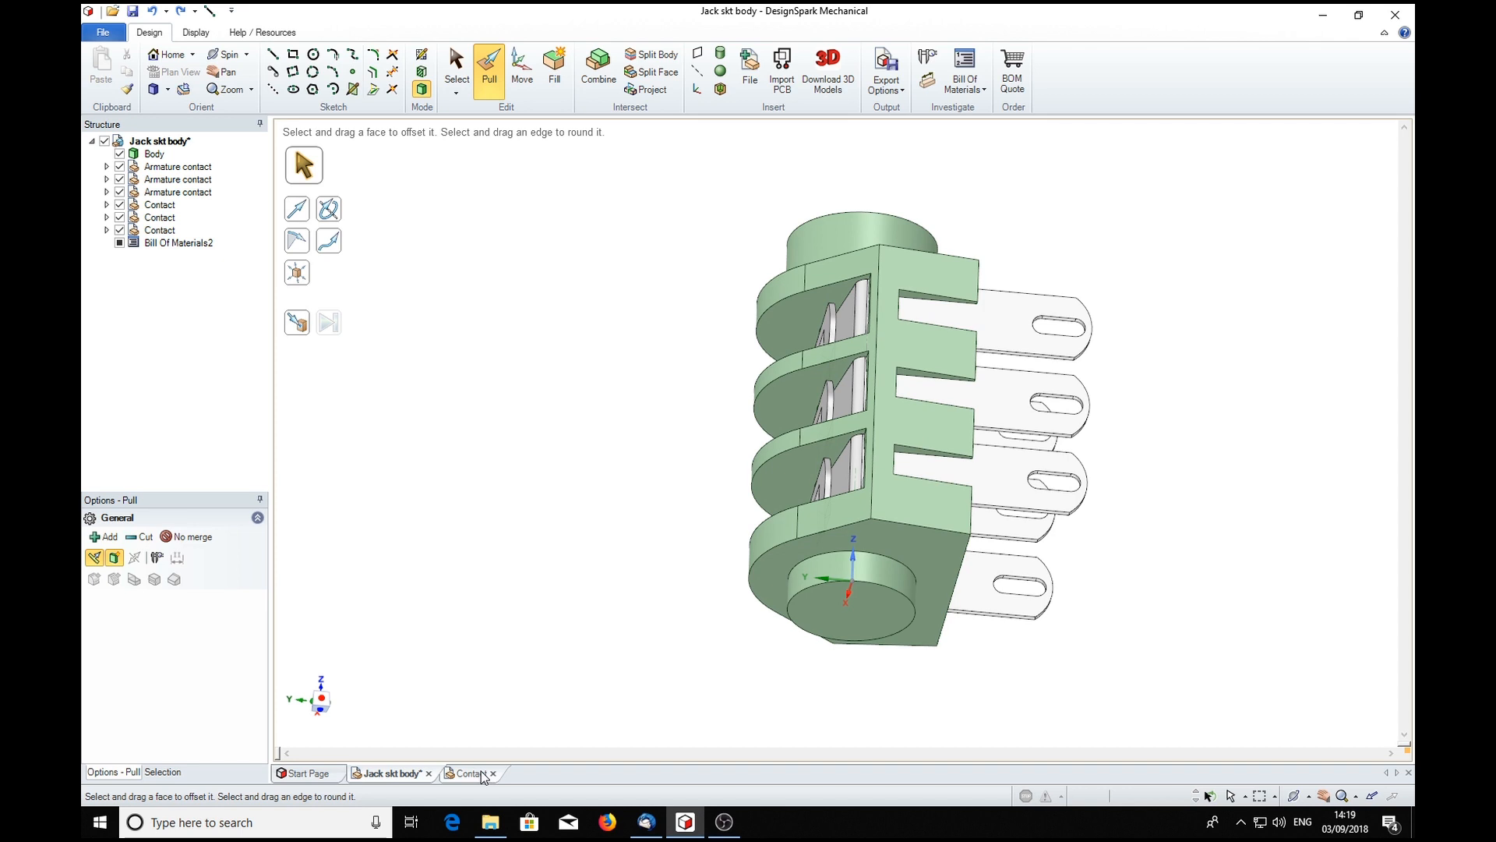
{"action": "left_click", "coordinate": [471, 773]}
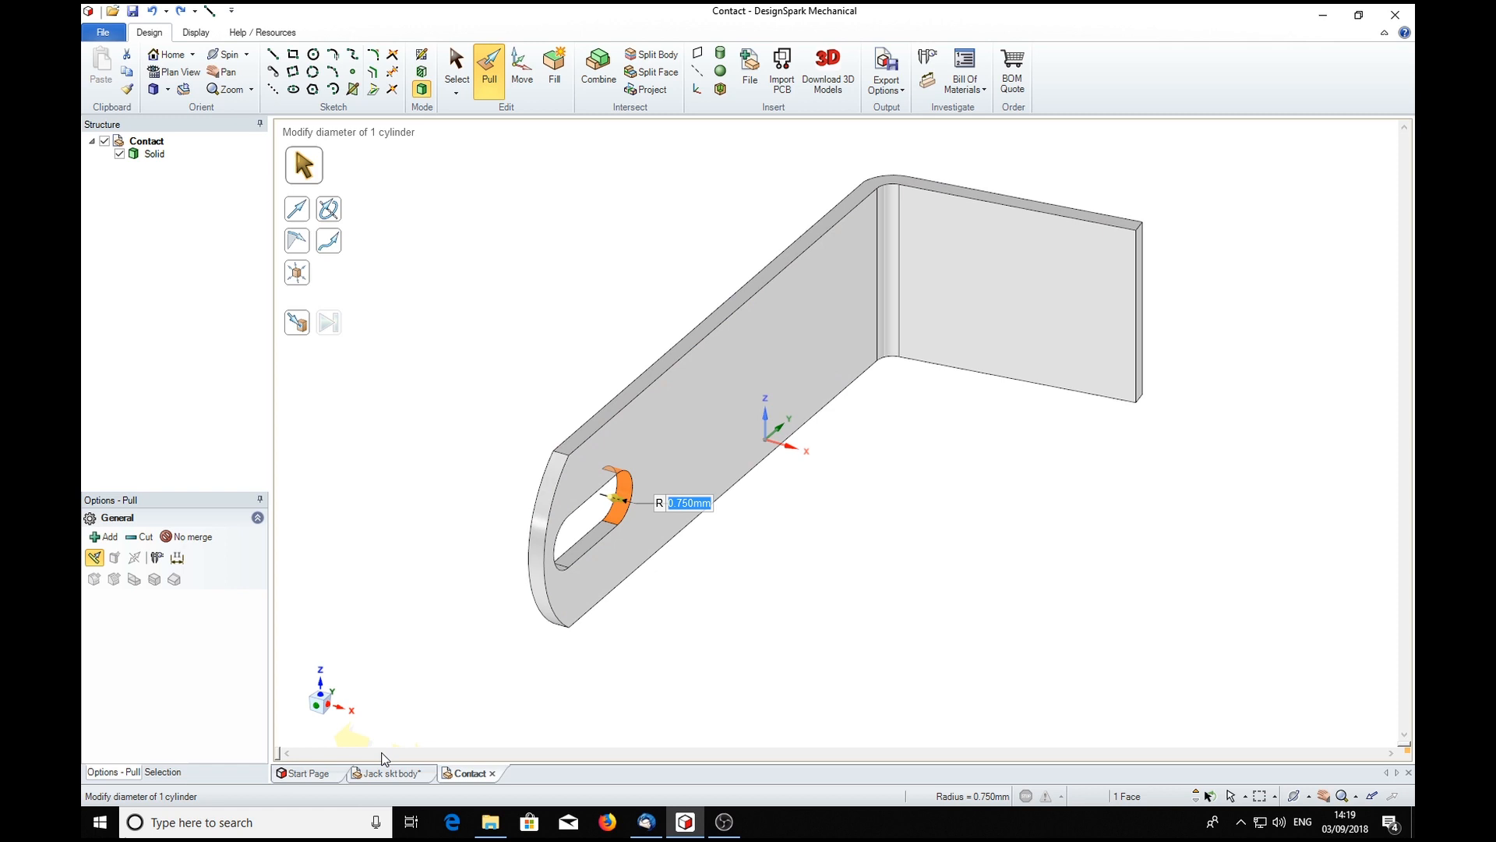
{"action": "left_click", "coordinate": [389, 773]}
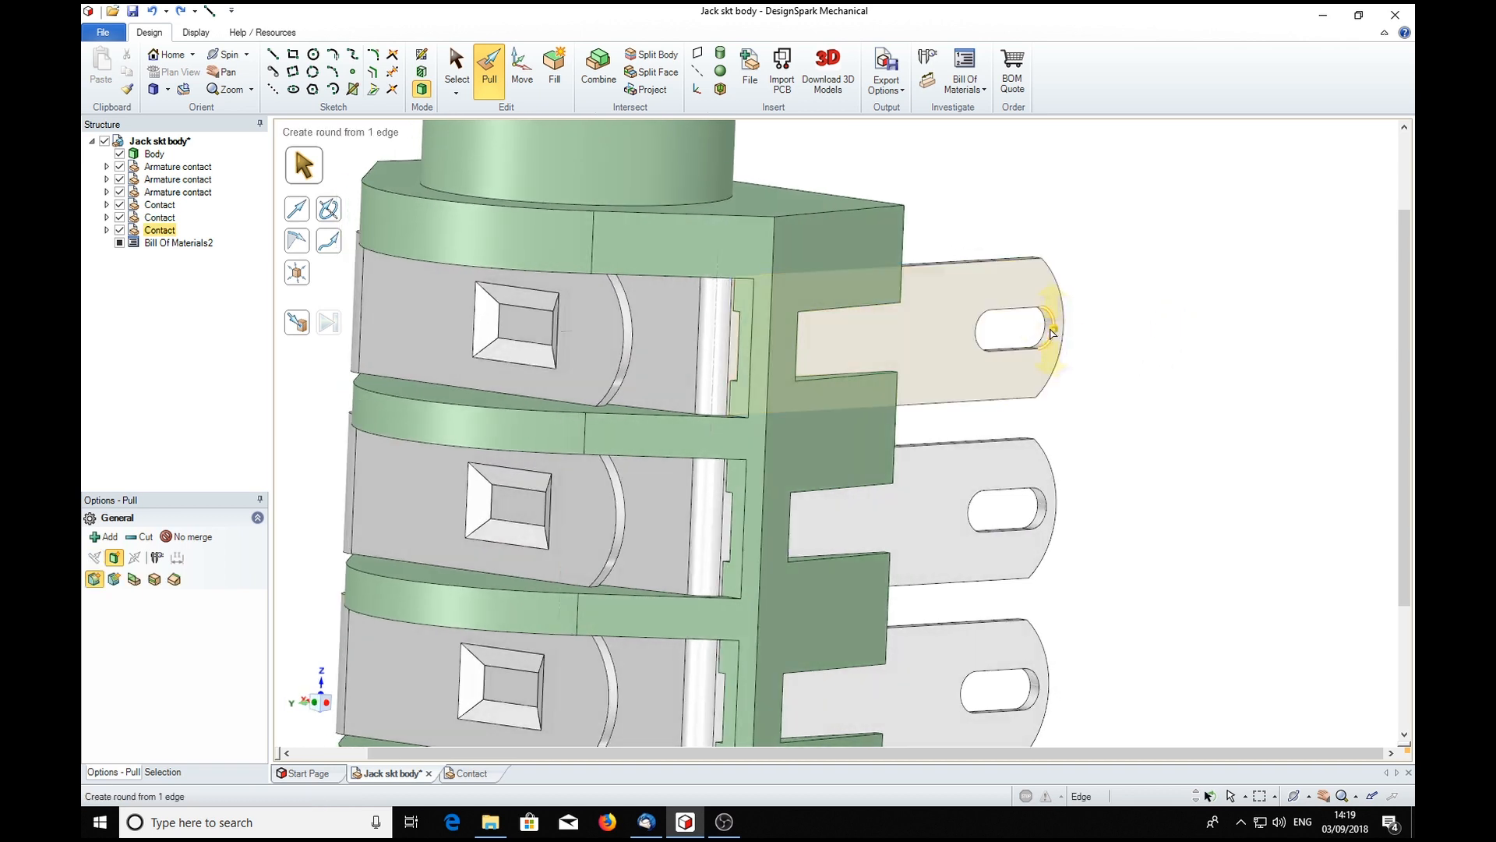
Shrink the rounded end of a contact's slot toward a 0.25 mm radius, affecting all three contacts
{"action": "left_click", "coordinate": [1020, 330]}
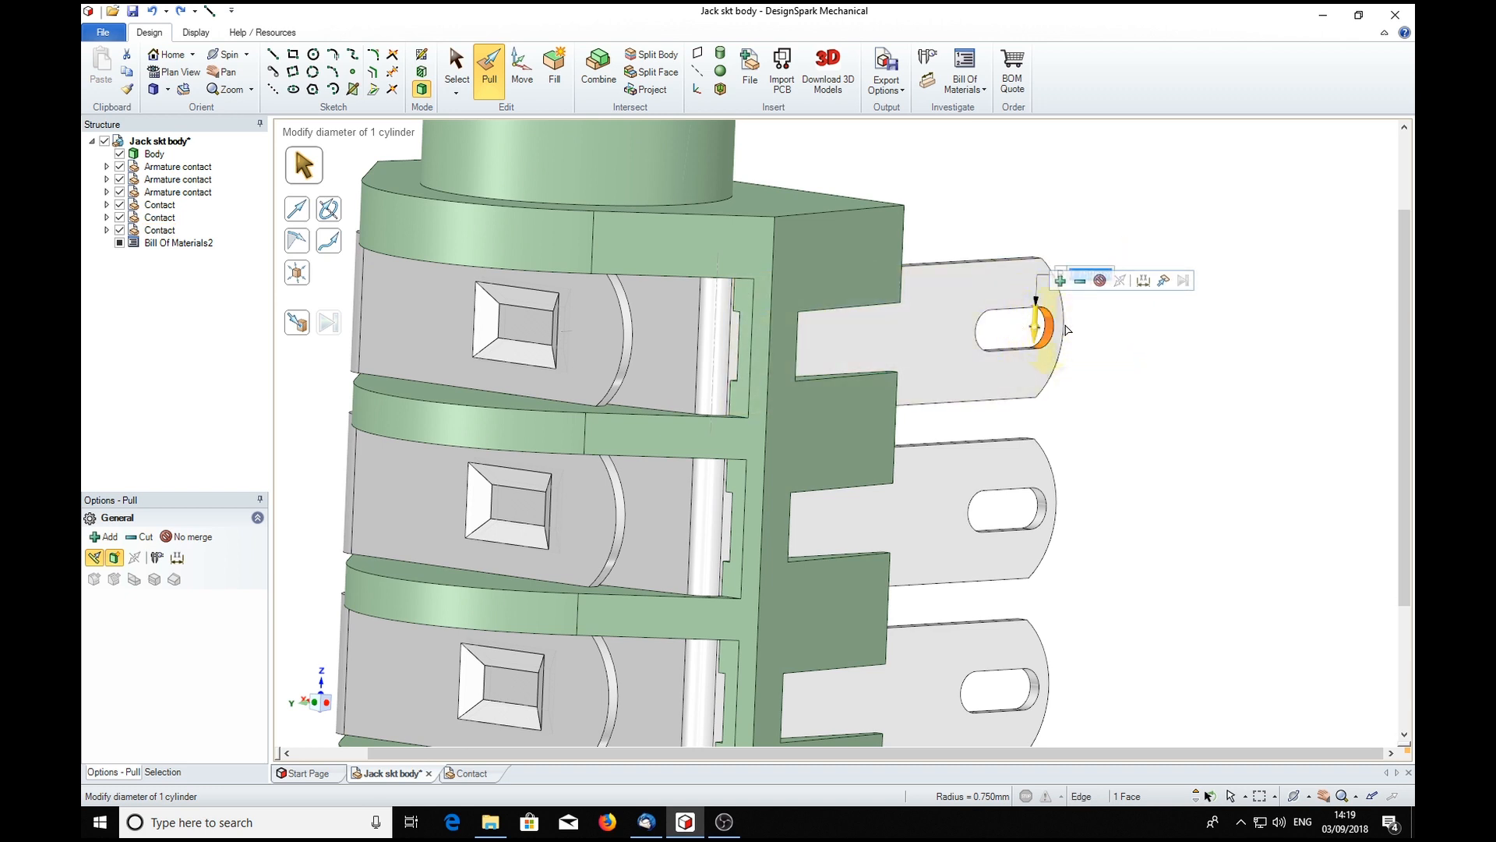
{"action": "left_click", "coordinate": [1035, 329]}
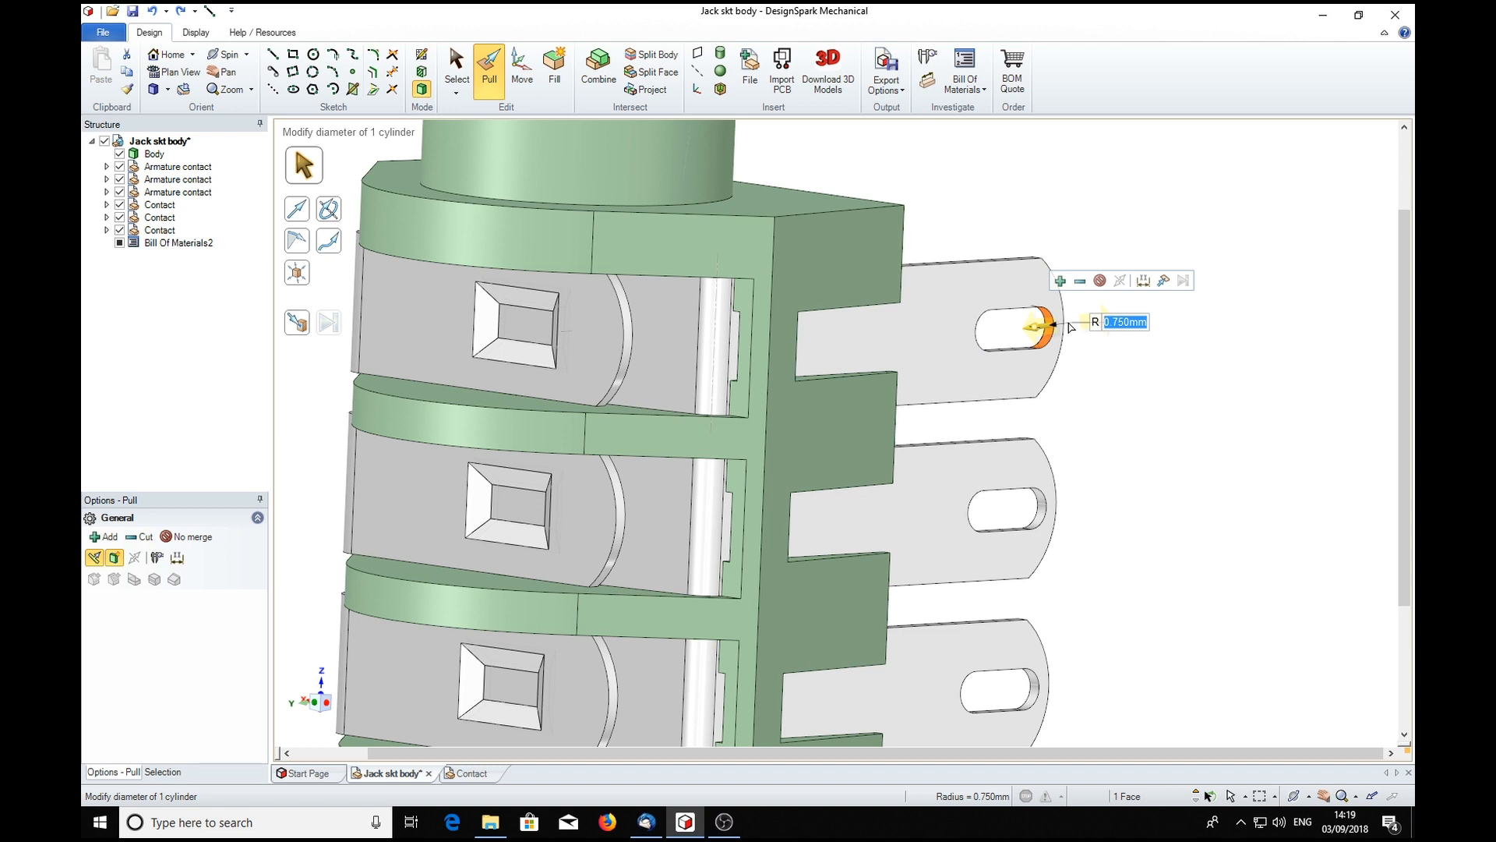
{"action": "type", "text": ".250mm"}
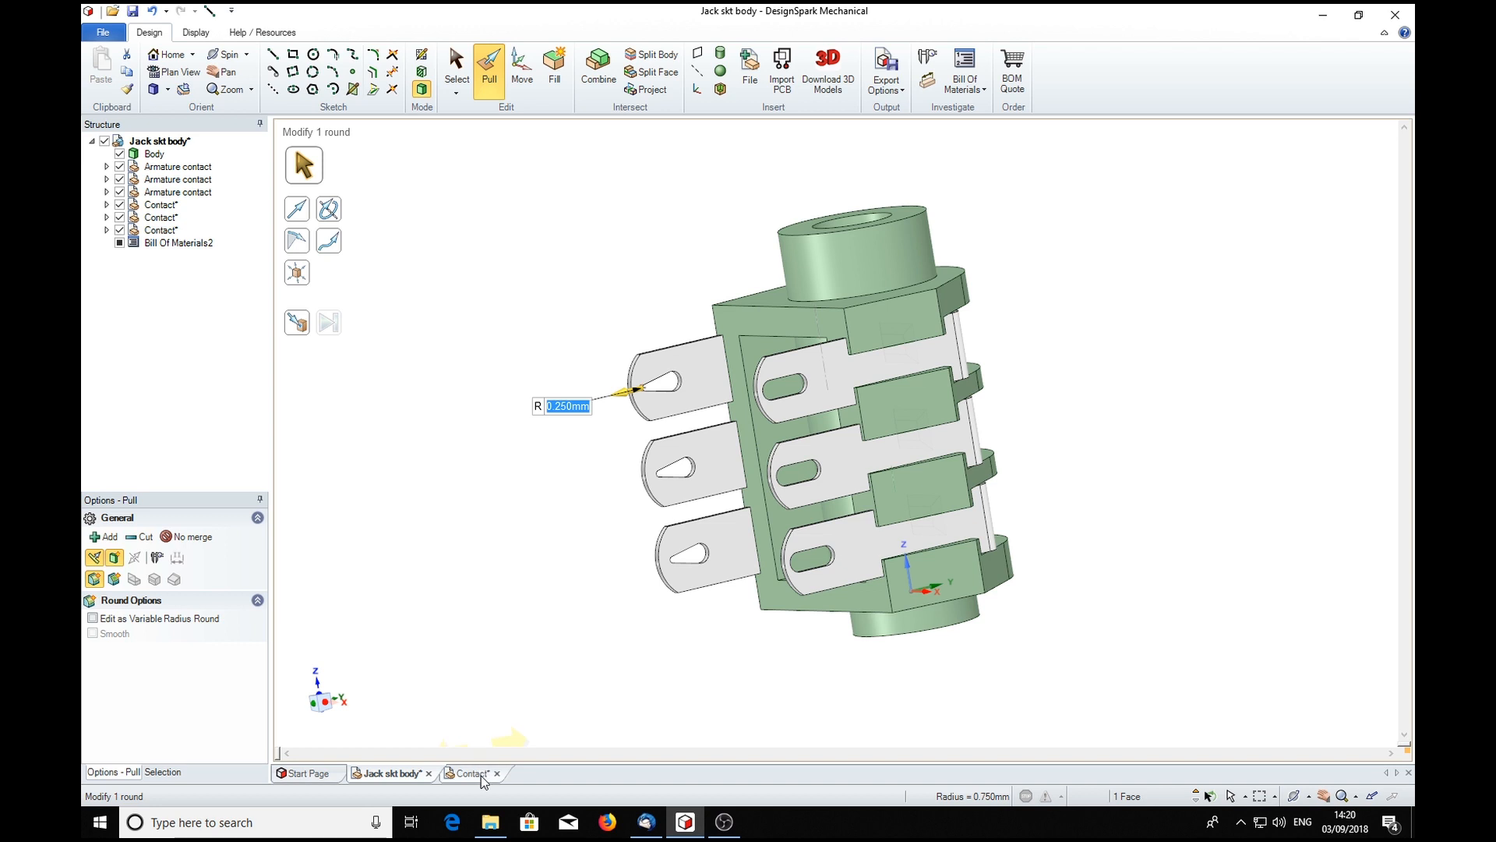
In the Contact part, set the slot's round to 0.25 mm so both ends match, then return to the assembly
{"action": "left_click", "coordinate": [472, 773]}
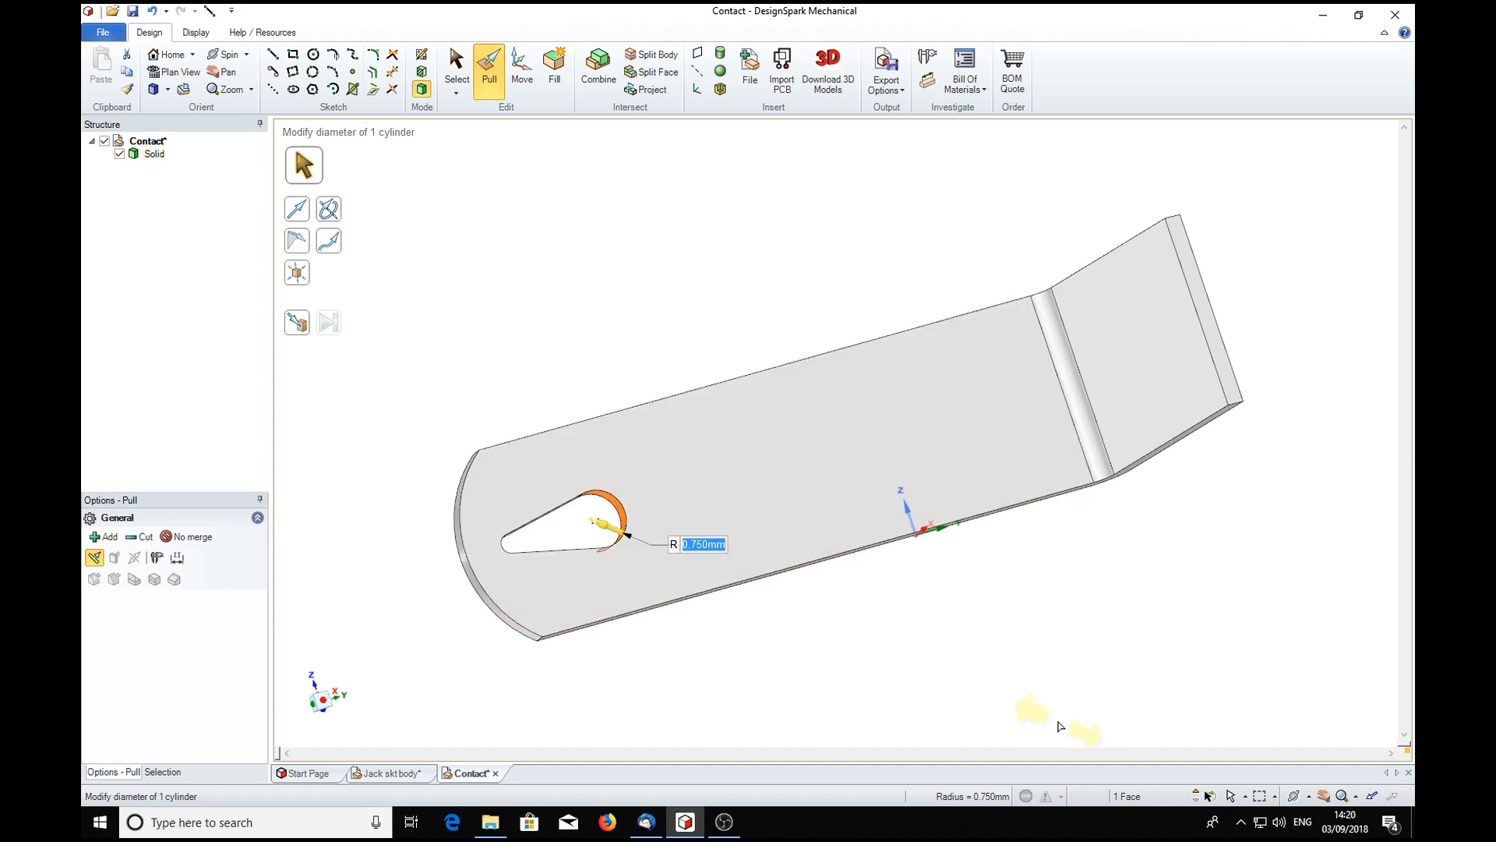
{"action": "type", "text": "25"}
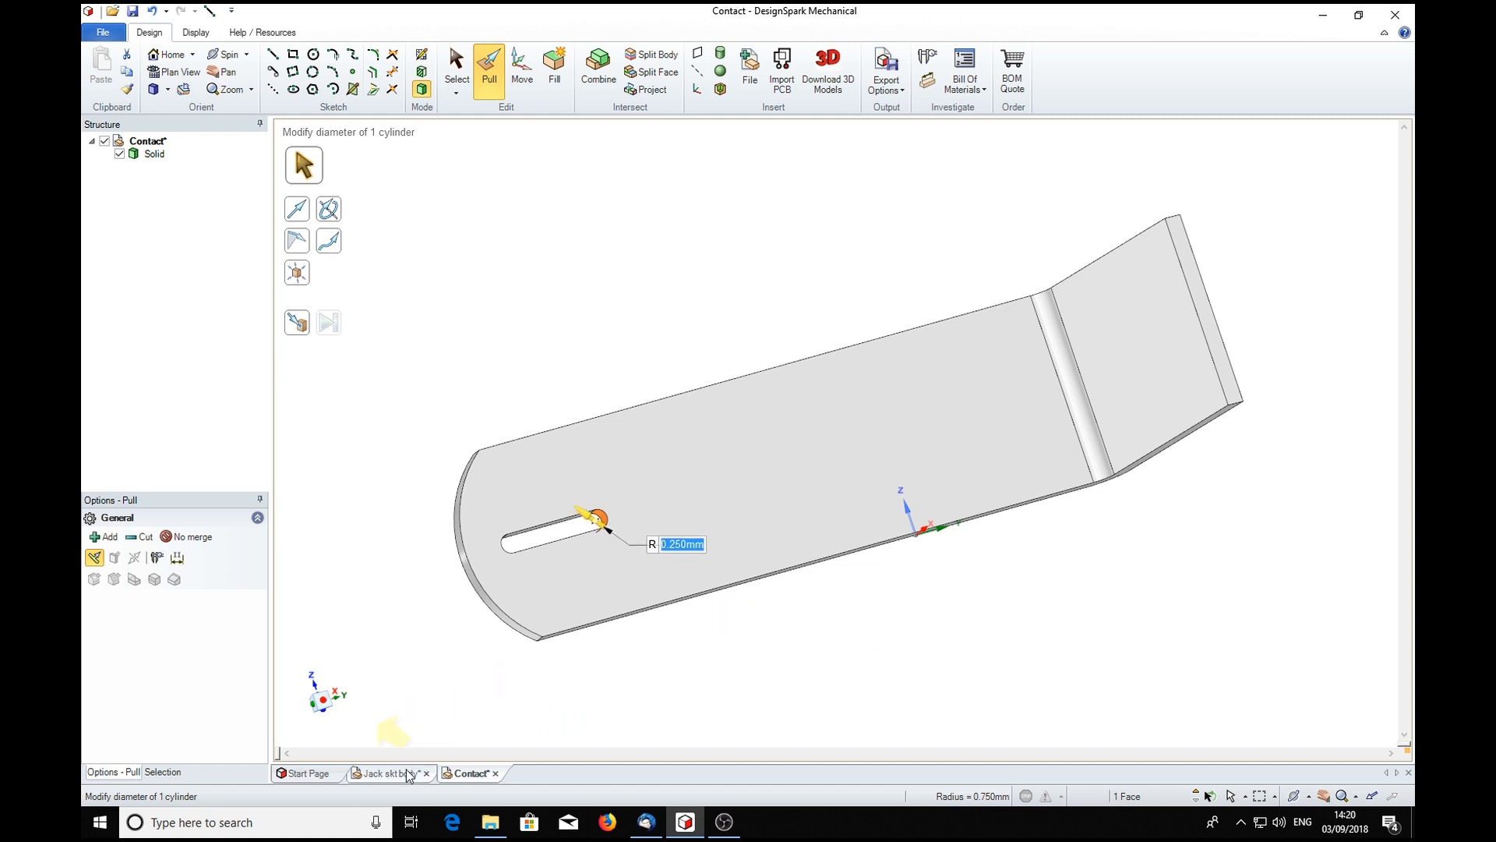
{"action": "left_click", "coordinate": [394, 773]}
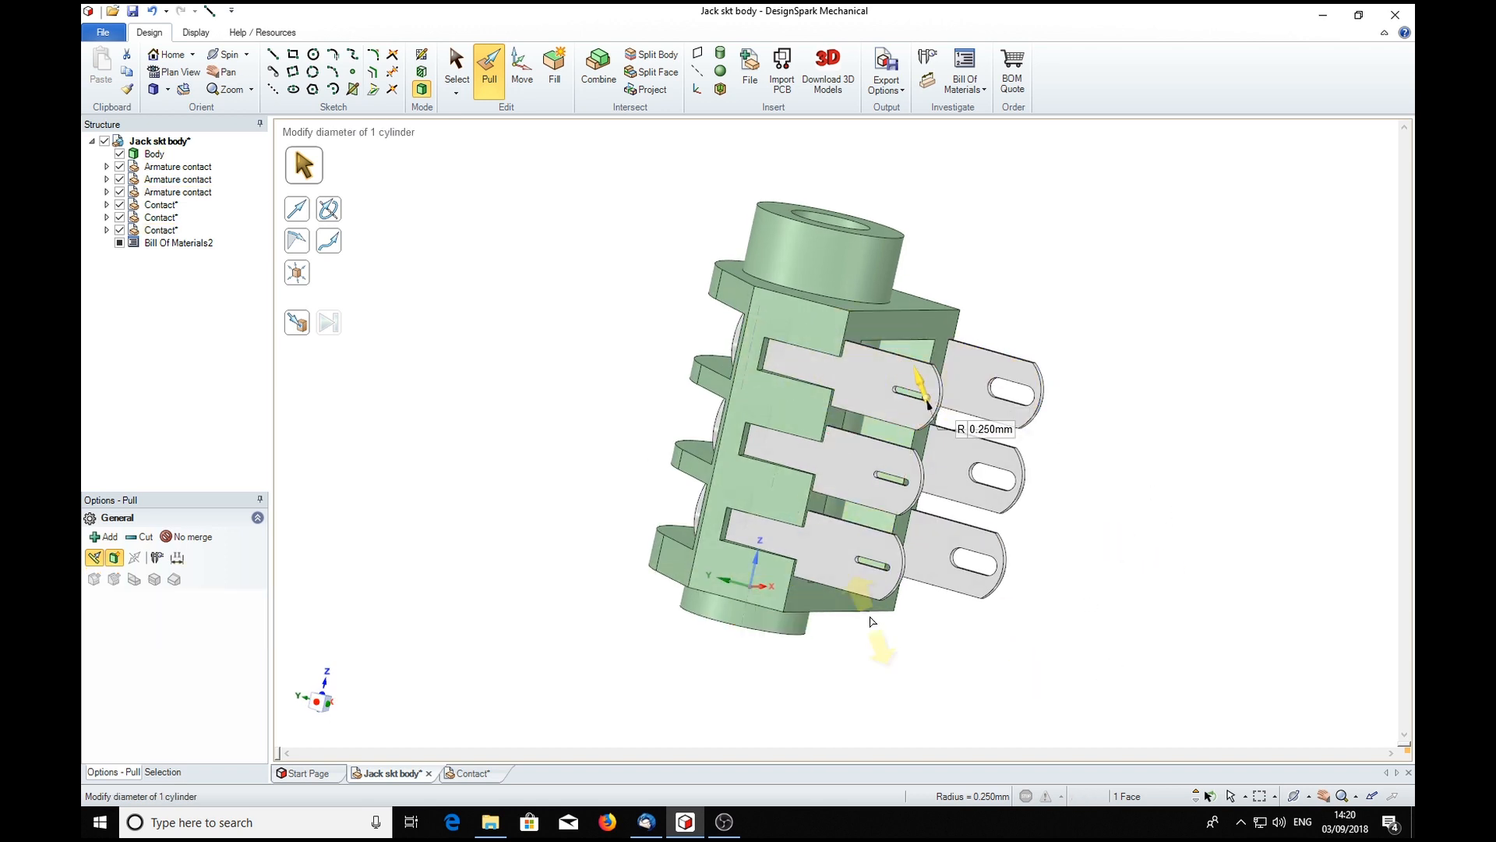
{"action": "left_click", "coordinate": [811, 547]}
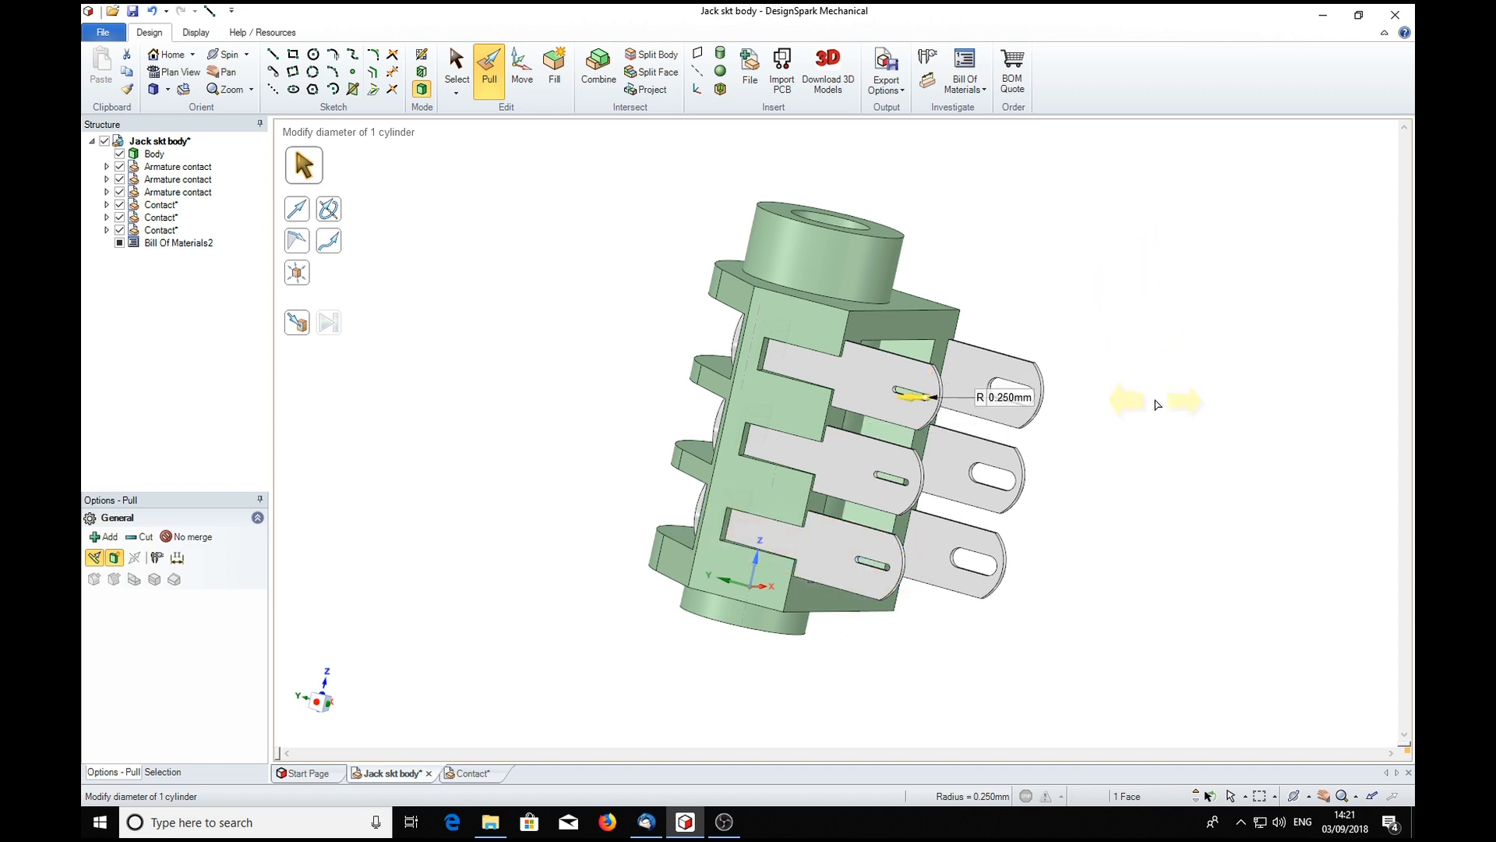
{"action": "left_click", "coordinate": [857, 387]}
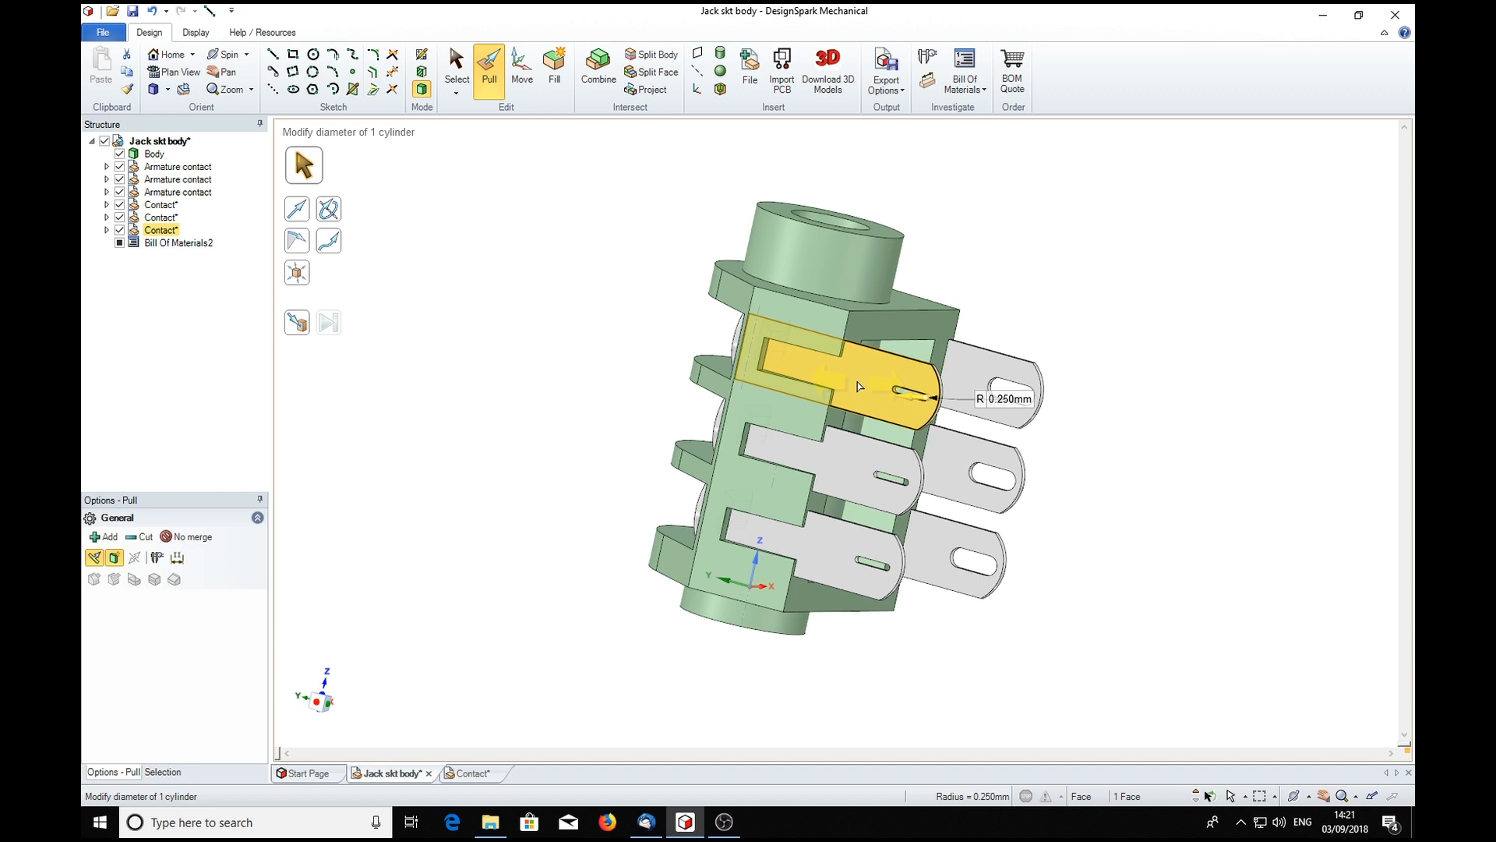
{"action": "mouse_move", "coordinate": [868, 374]}
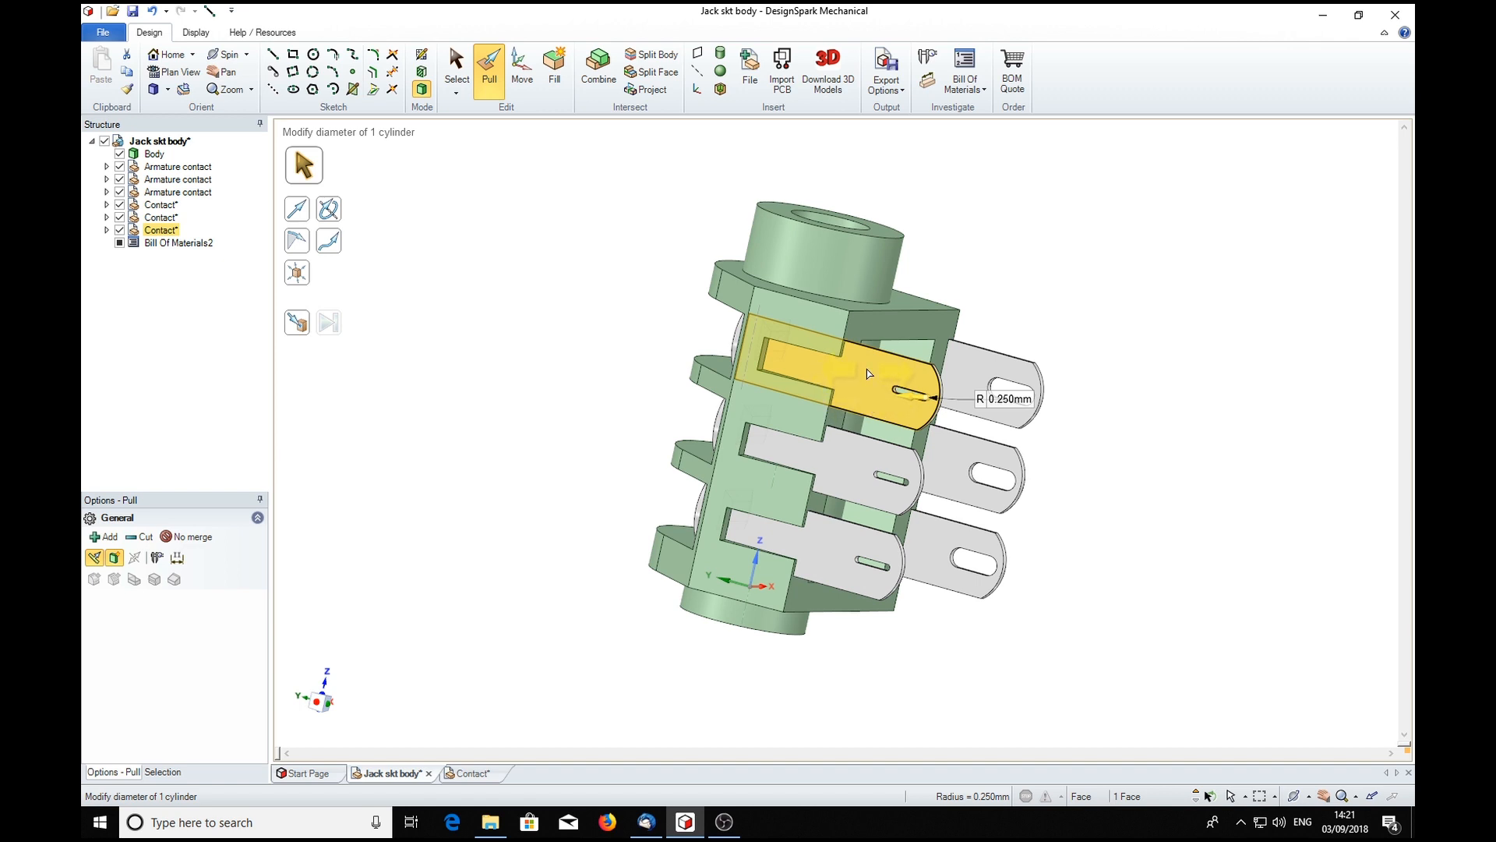
{"action": "left_click", "coordinate": [848, 577]}
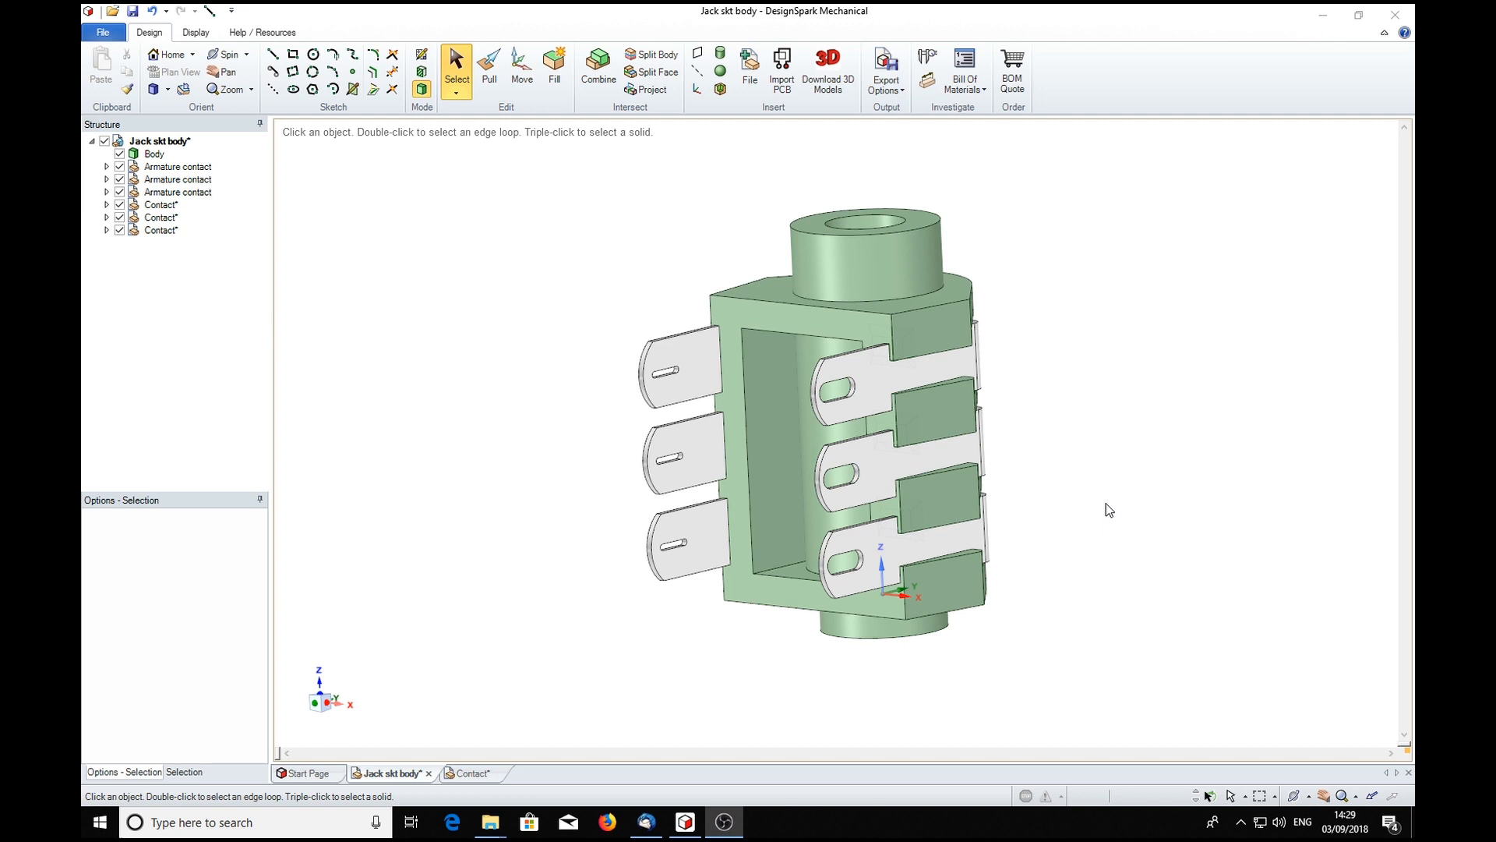
{"action": "mouse_move", "coordinate": [1185, 441]}
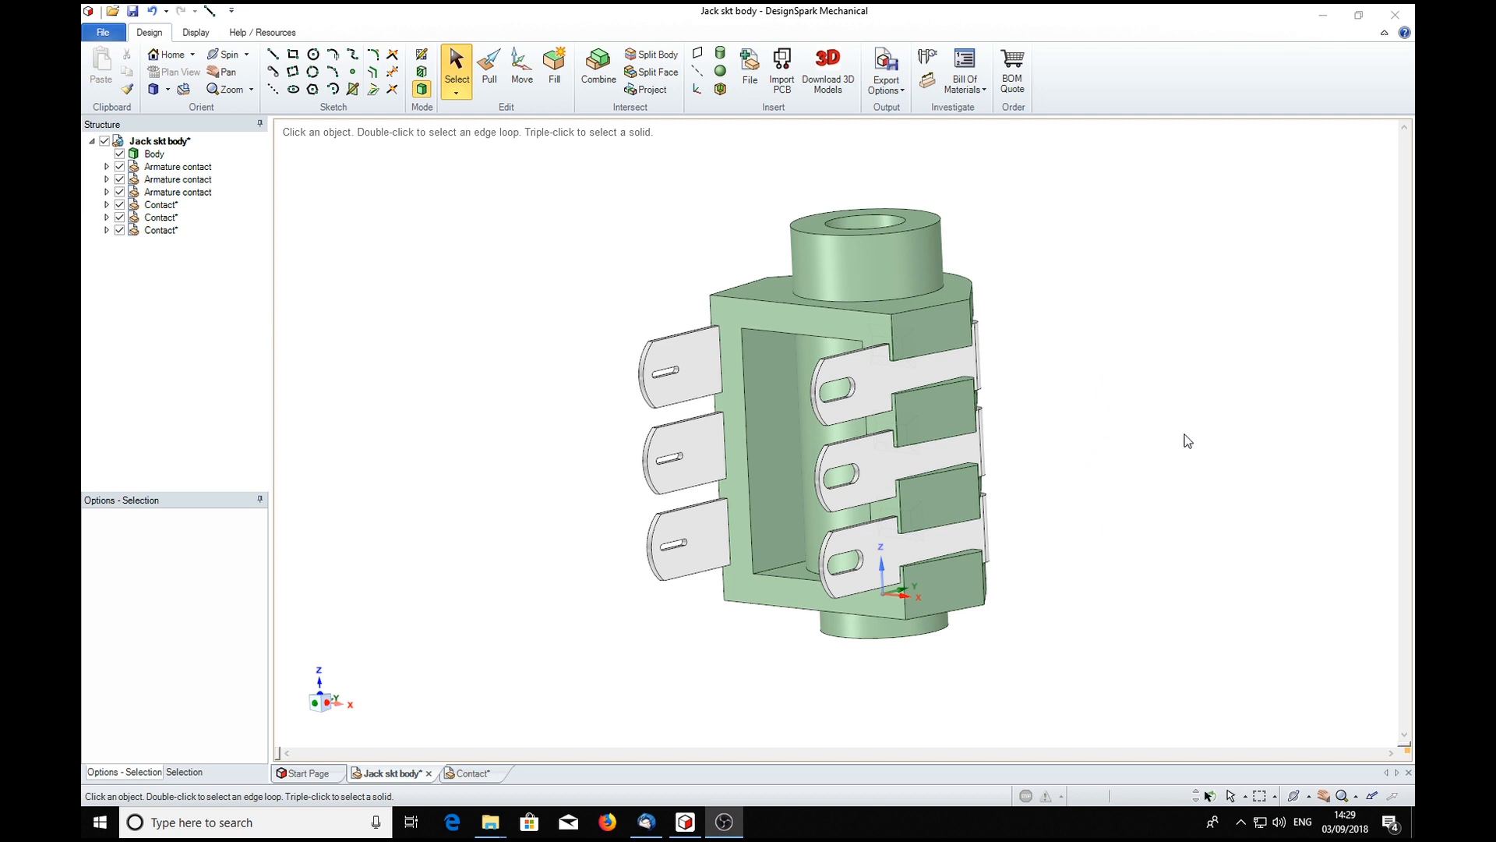
{"action": "mouse_move", "coordinate": [1125, 340]}
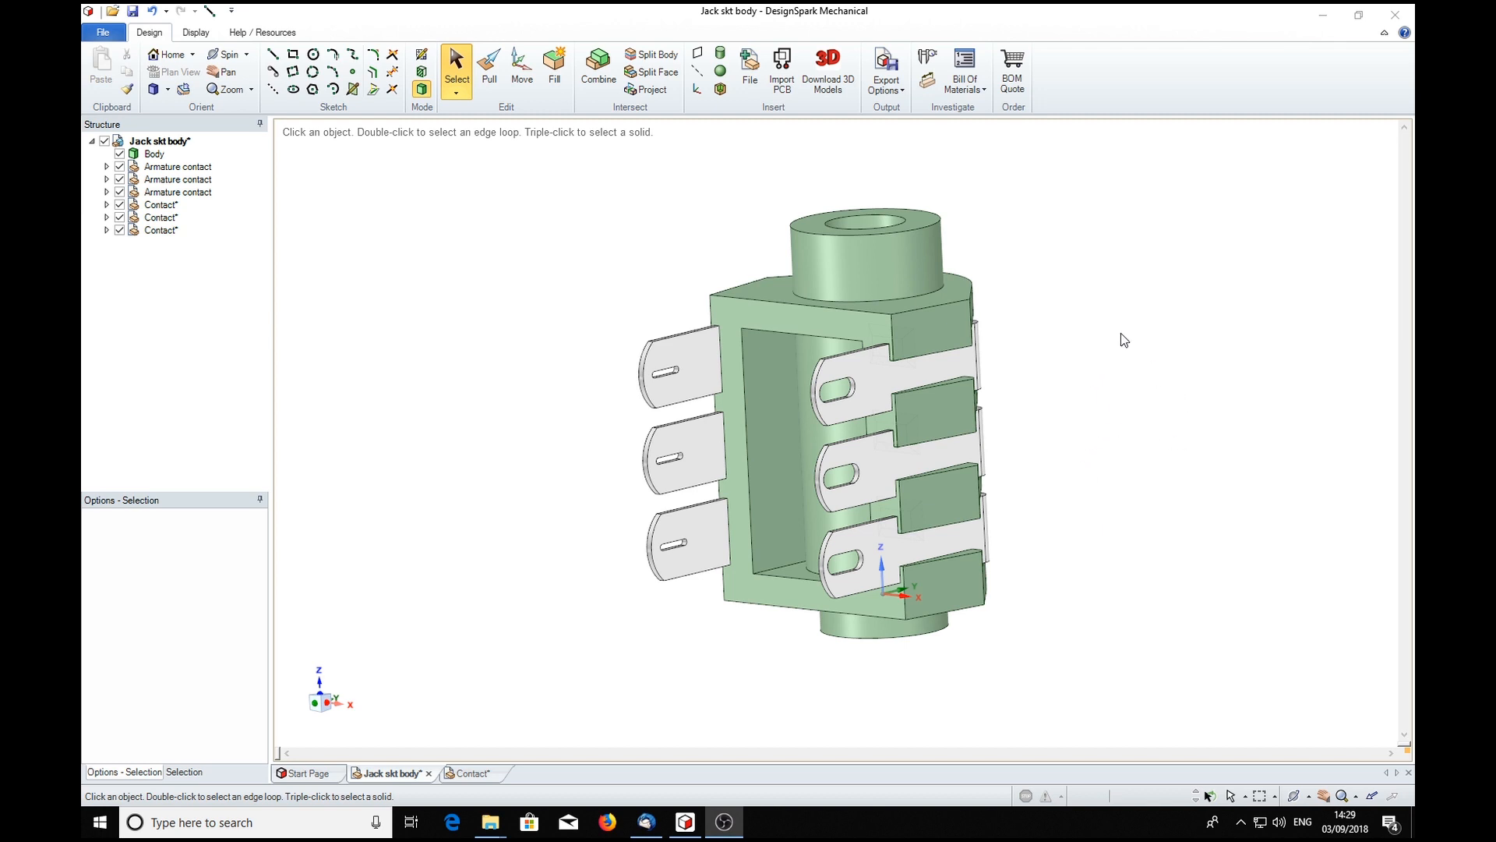
{"action": "mouse_move", "coordinate": [1069, 373]}
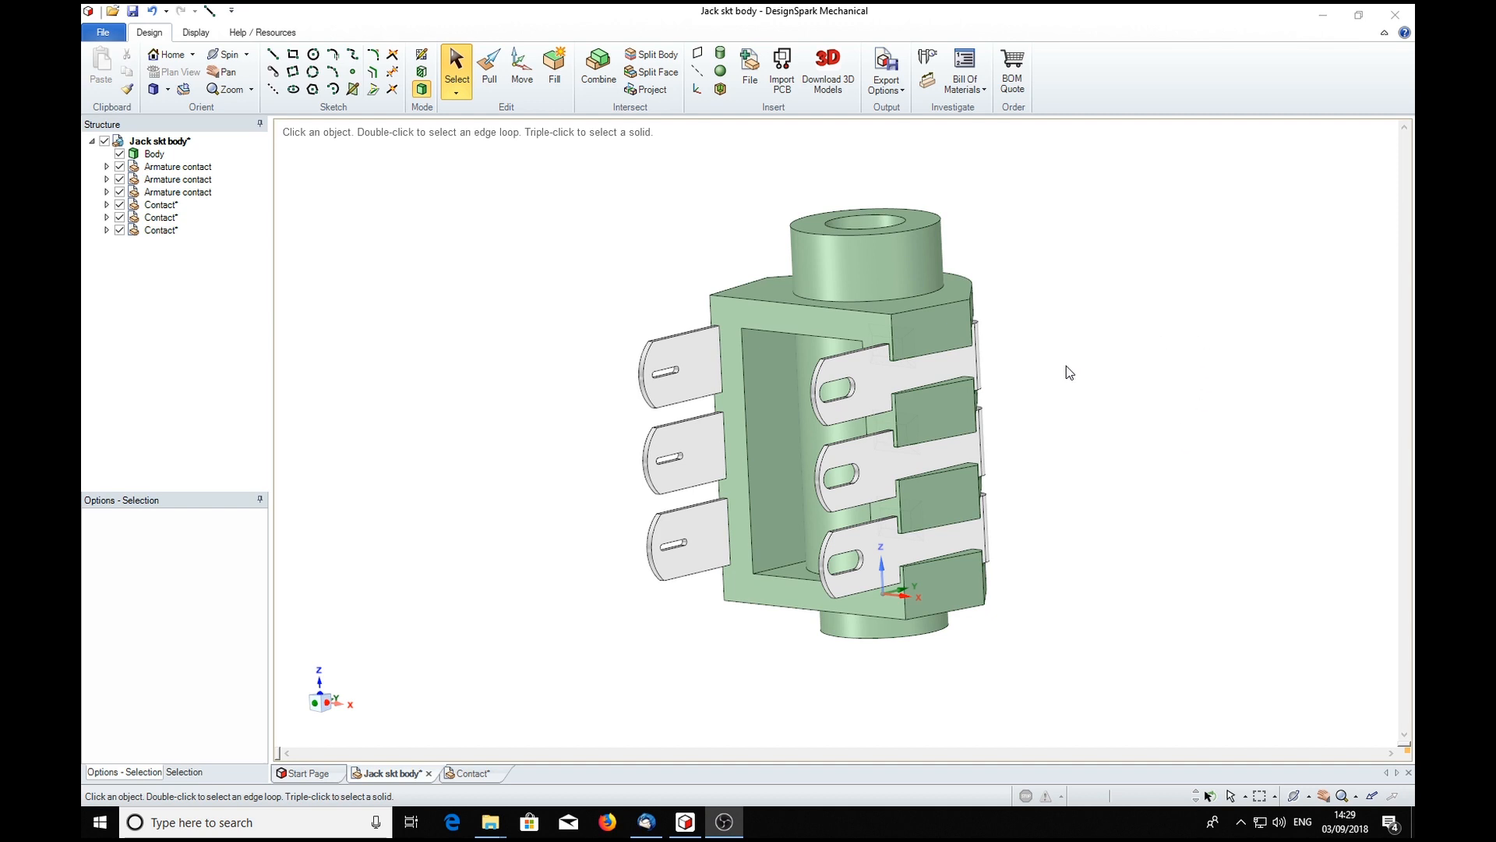
{"action": "mouse_move", "coordinate": [1088, 386]}
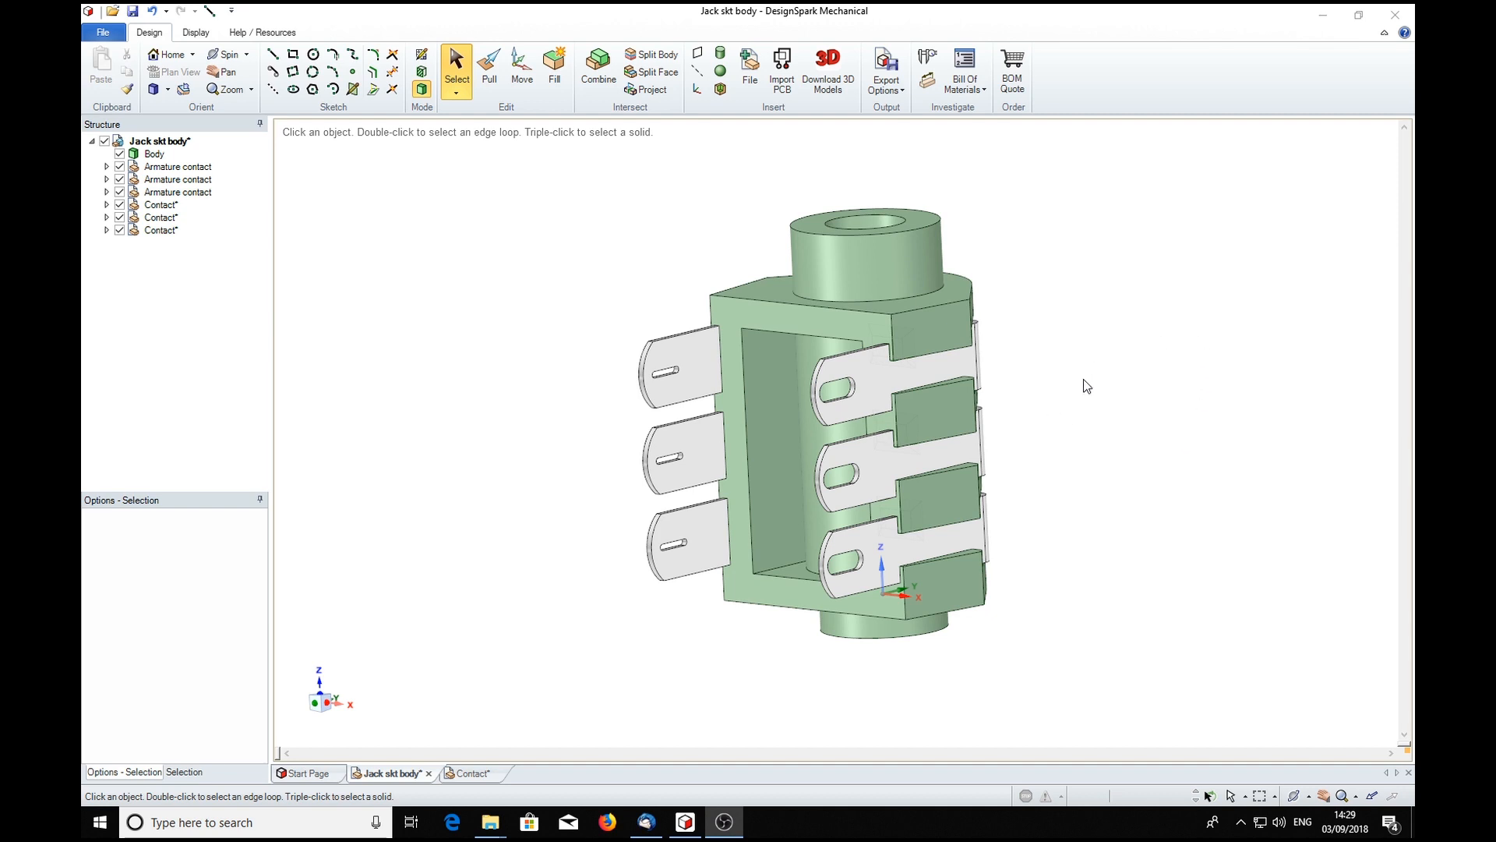
{"action": "mouse_move", "coordinate": [1100, 425]}
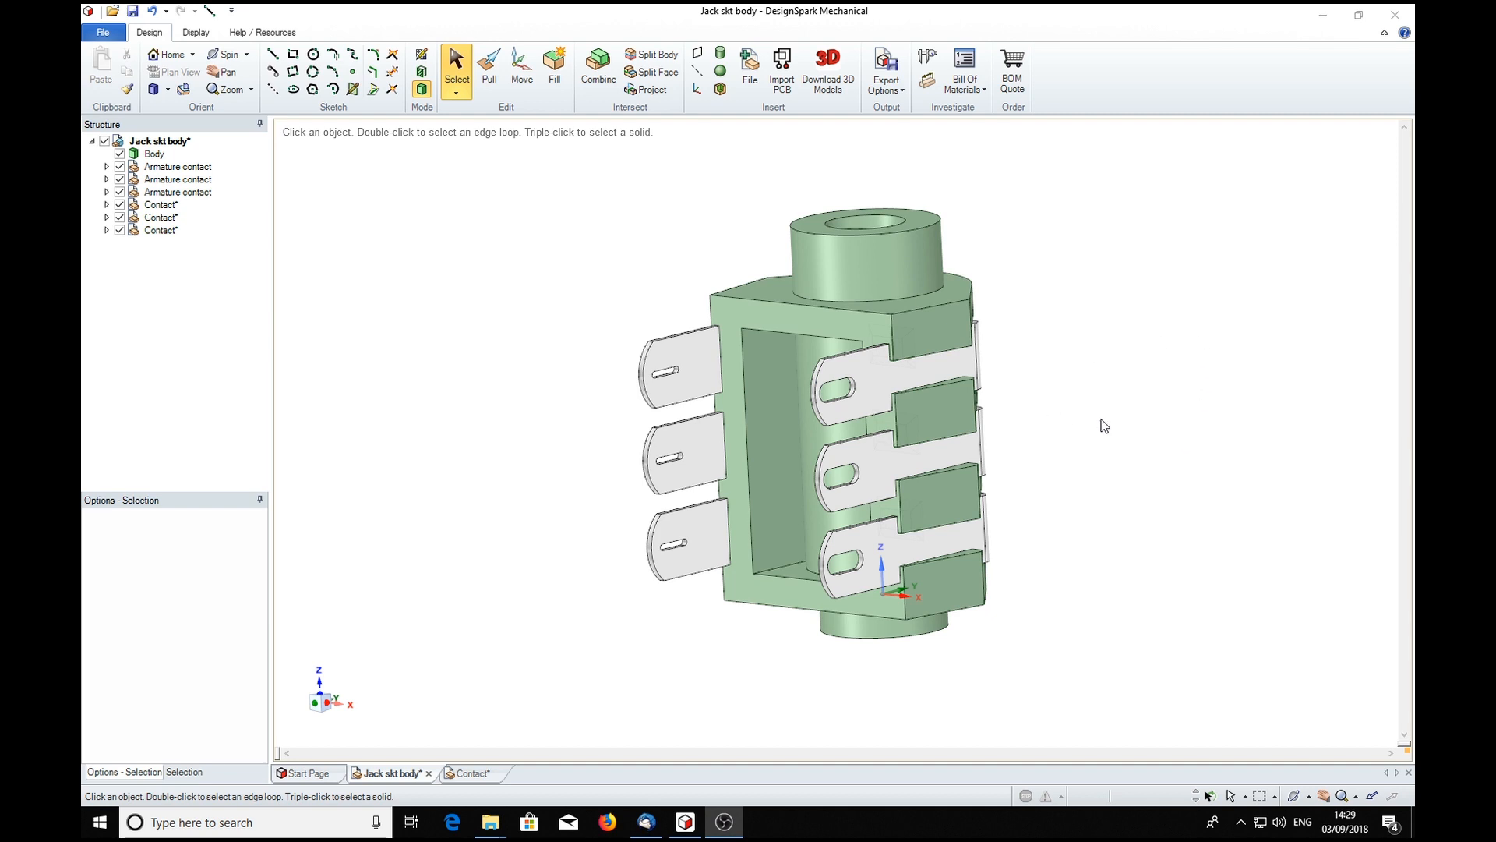
{"action": "mouse_move", "coordinate": [1144, 384]}
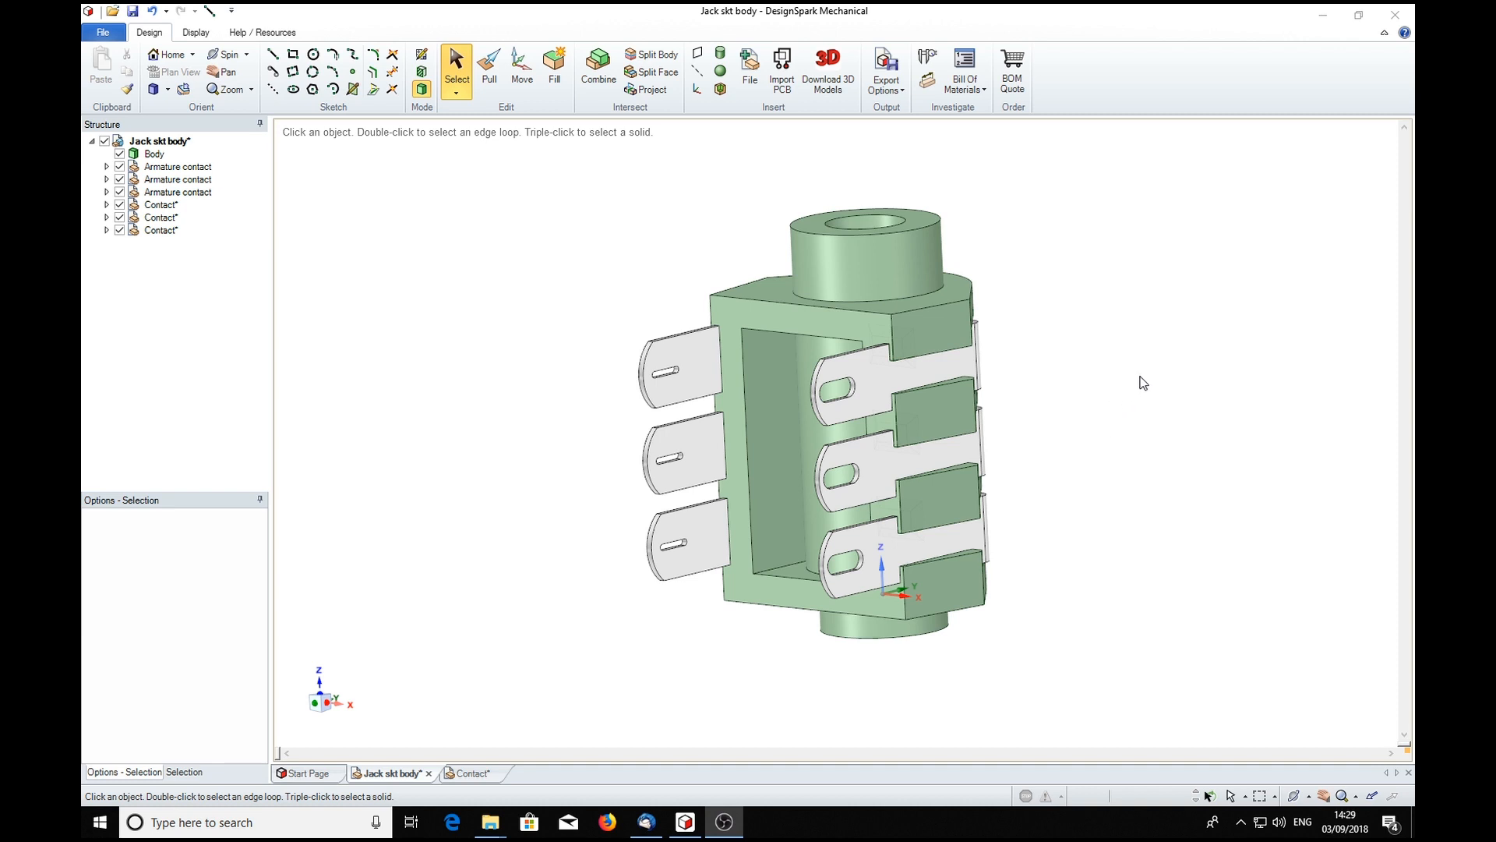
{"action": "mouse_move", "coordinate": [1232, 528]}
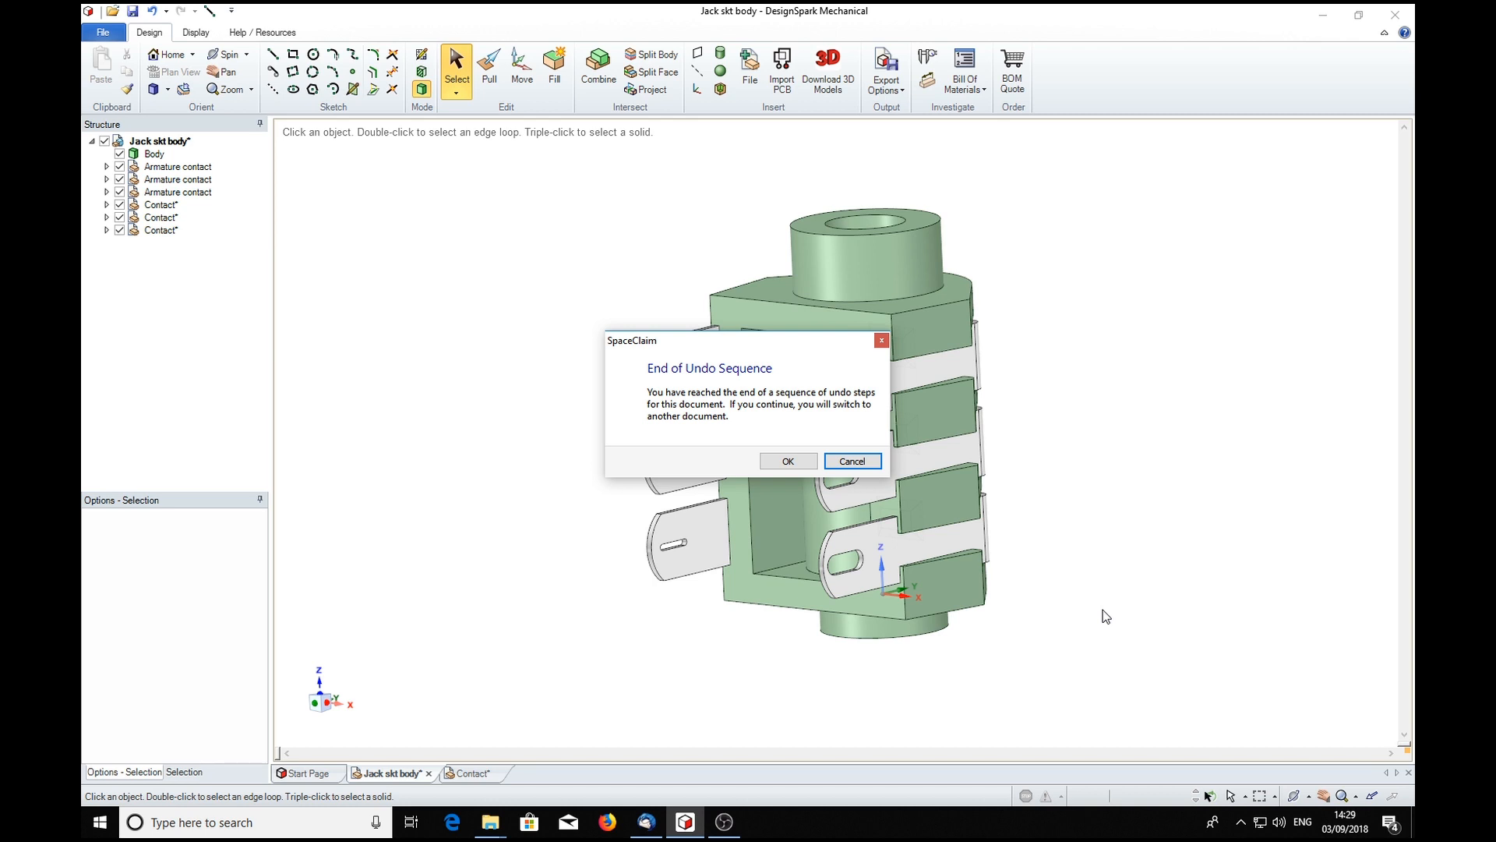
{"action": "mouse_move", "coordinate": [1097, 483]}
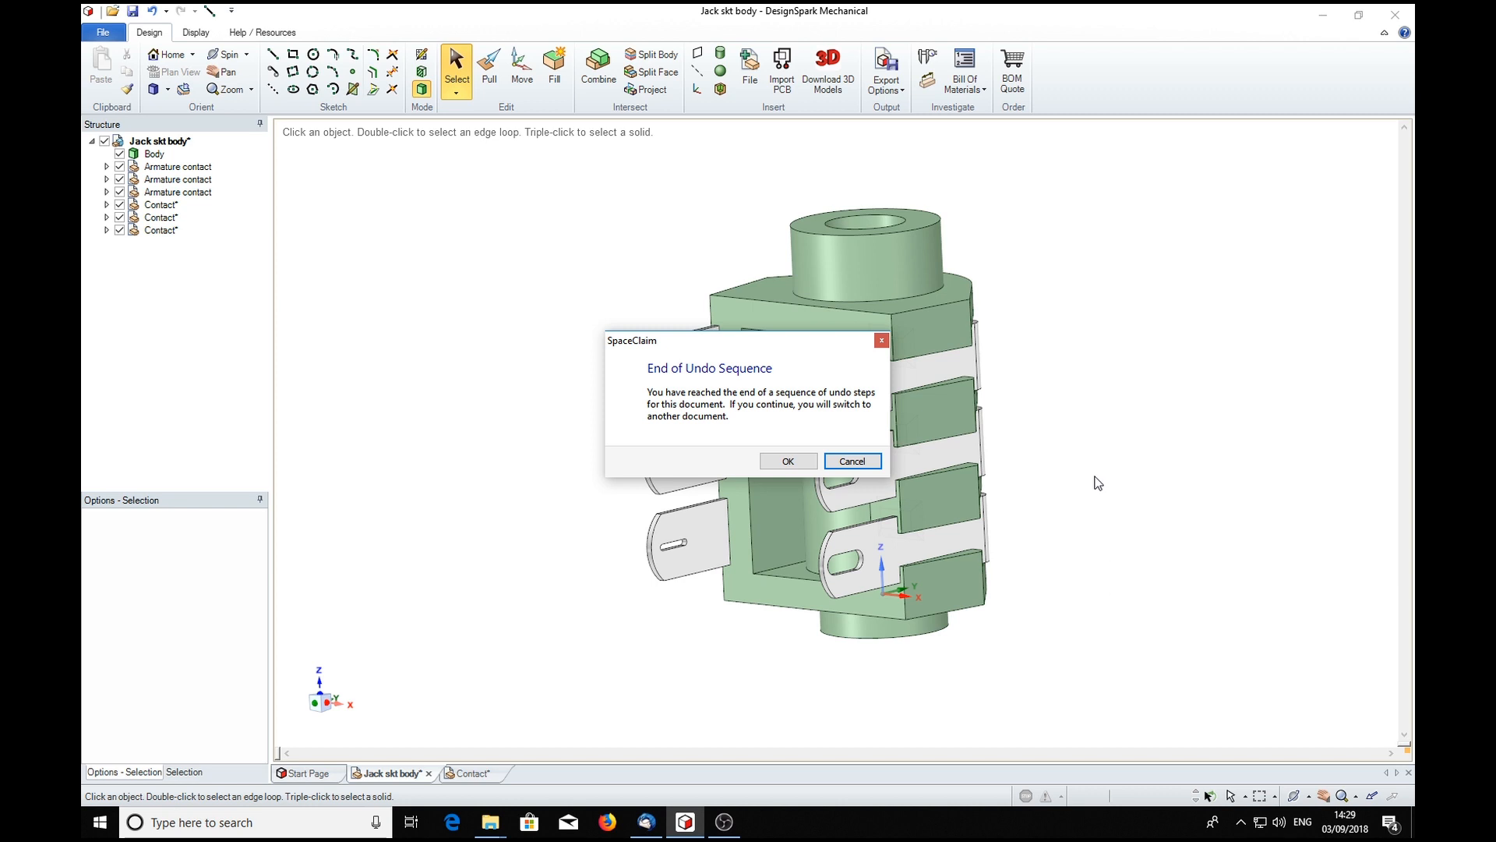
Accept switching to the Contact document and begin pulling the slot end's 0.750 mm radius
{"action": "left_click", "coordinate": [788, 460]}
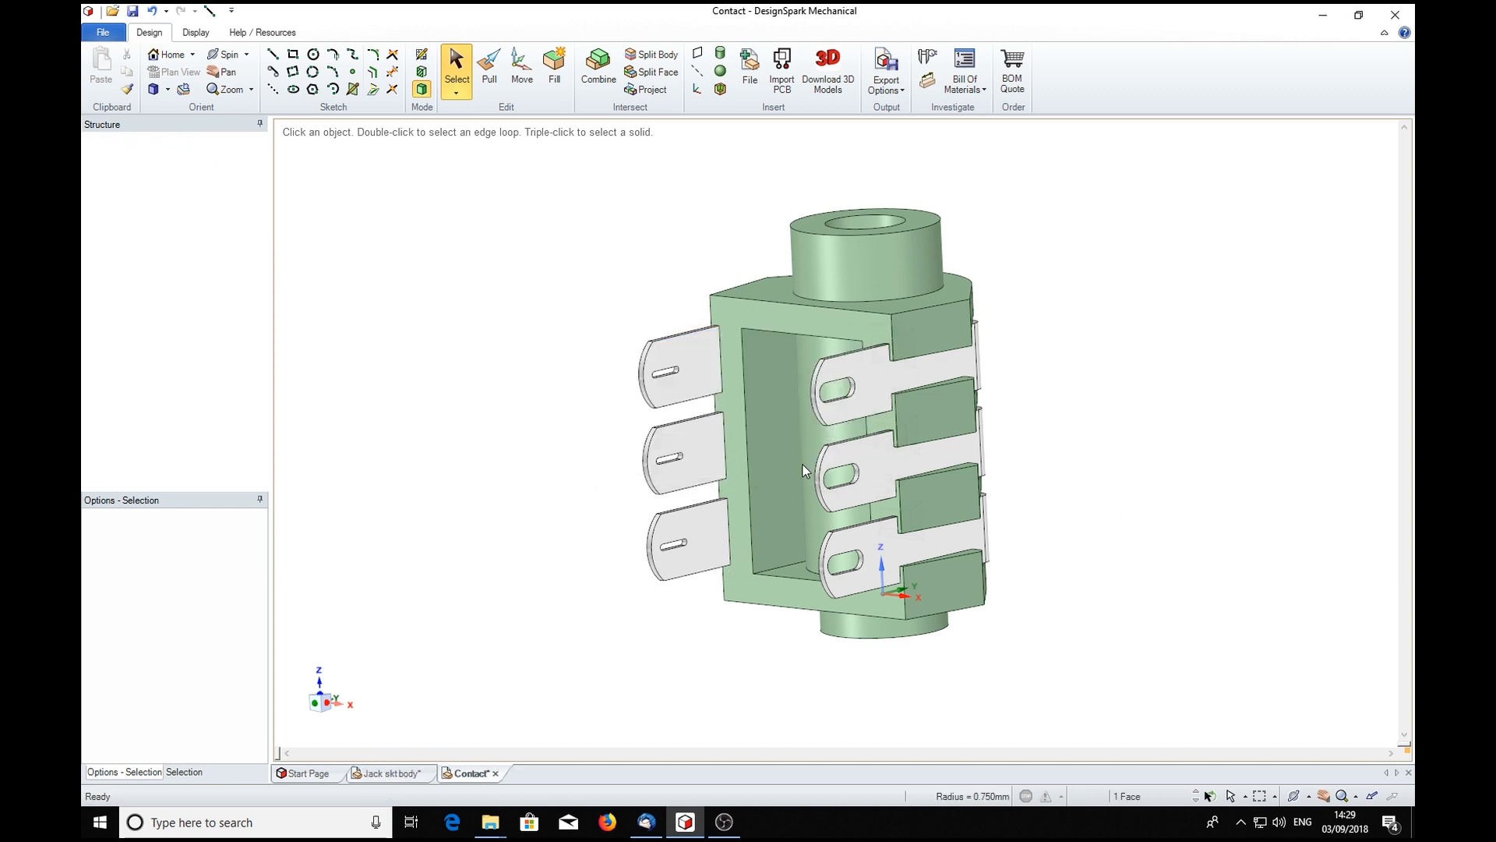
{"action": "left_click", "coordinate": [489, 66]}
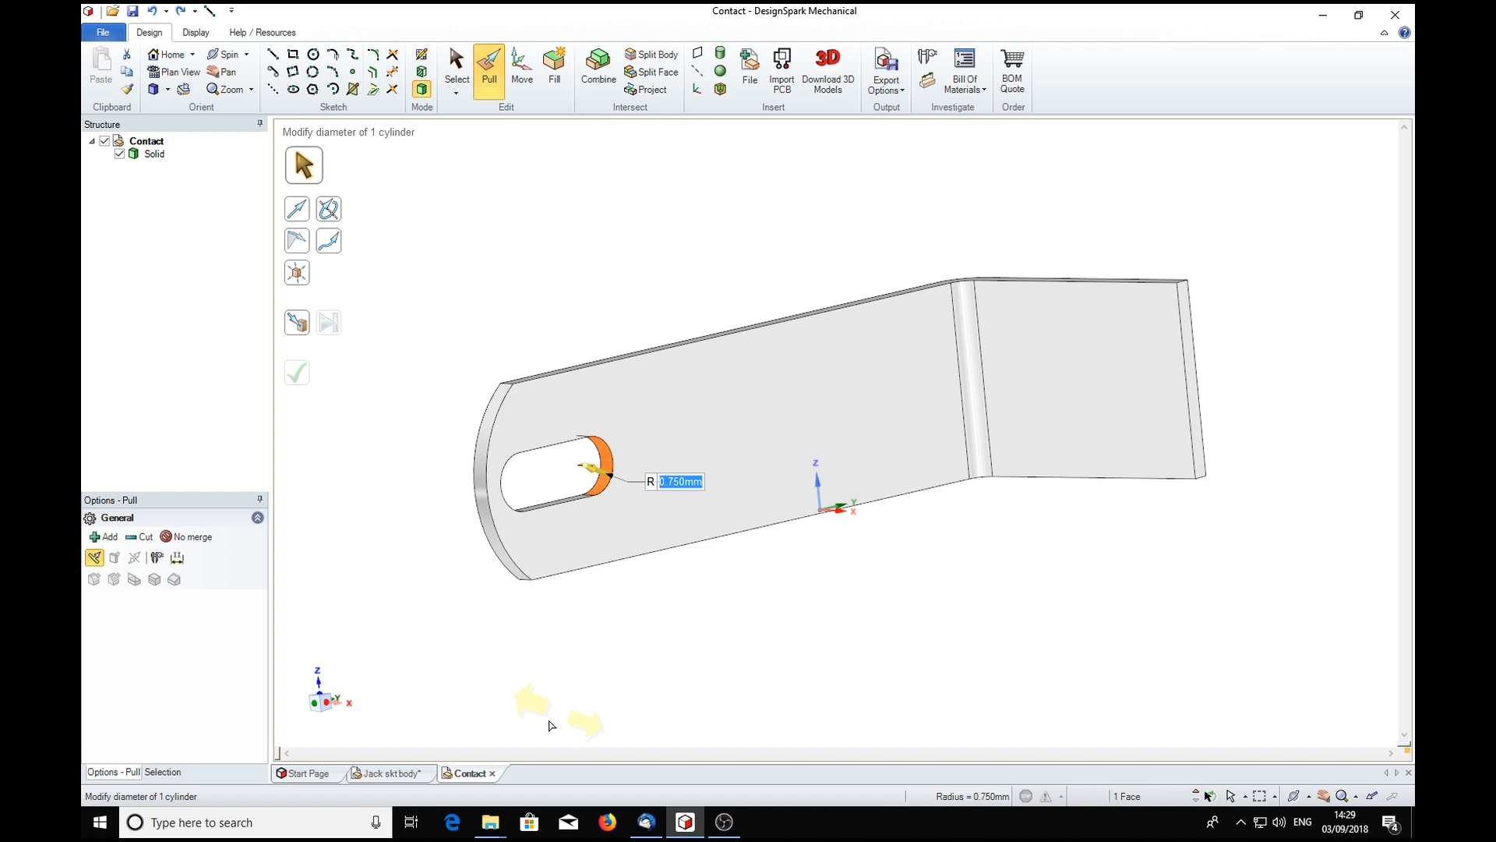
Return to the Jack skt body assembly with the contacts showing their original wide slots
{"action": "left_click", "coordinate": [389, 773]}
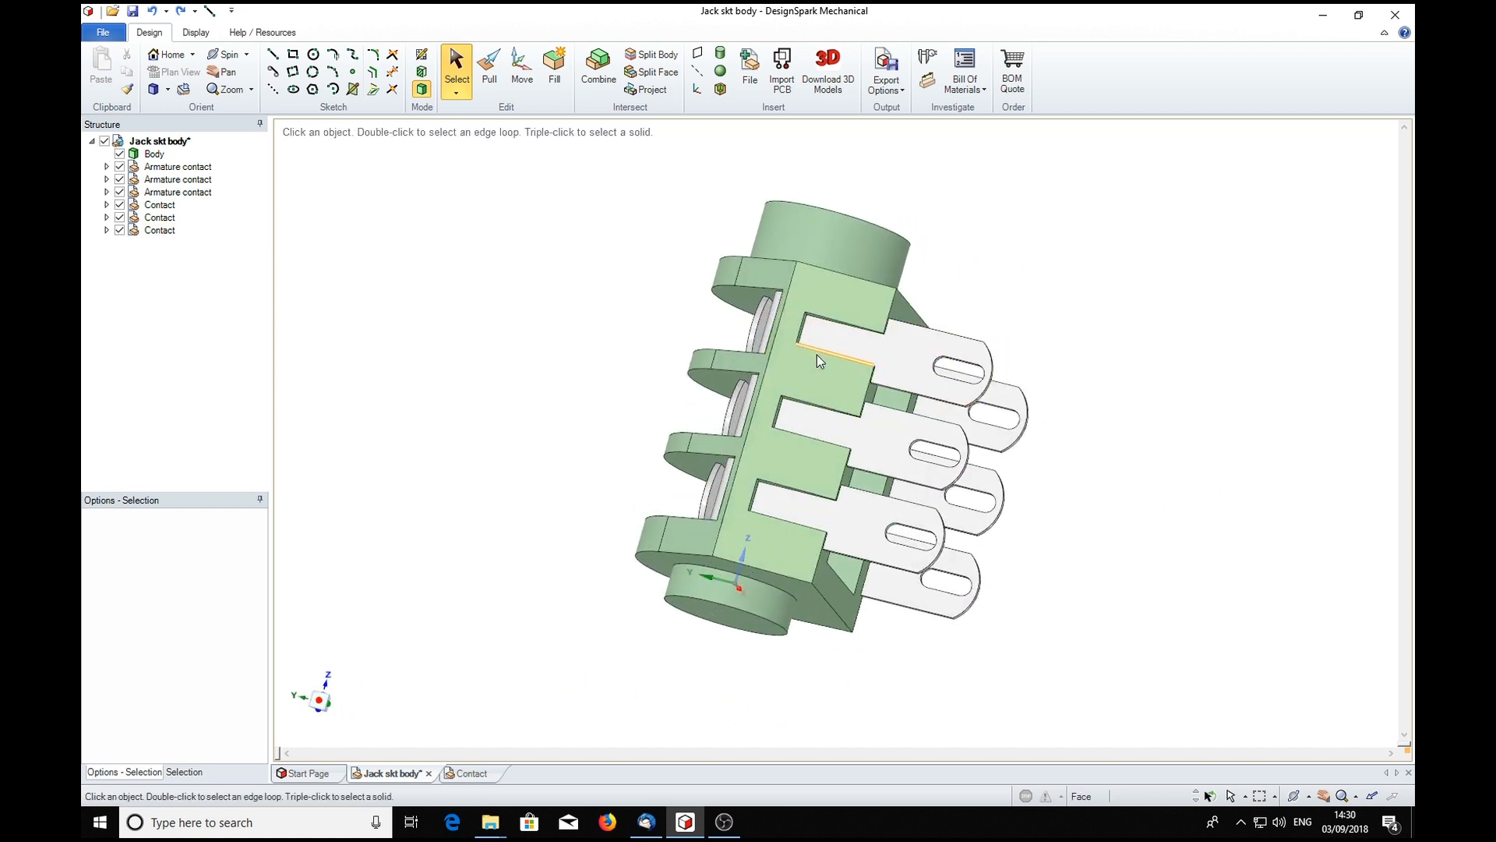
Make the third Contact an independent copy via Source > Make Independent, creating Contact2
{"action": "left_click", "coordinate": [909, 365]}
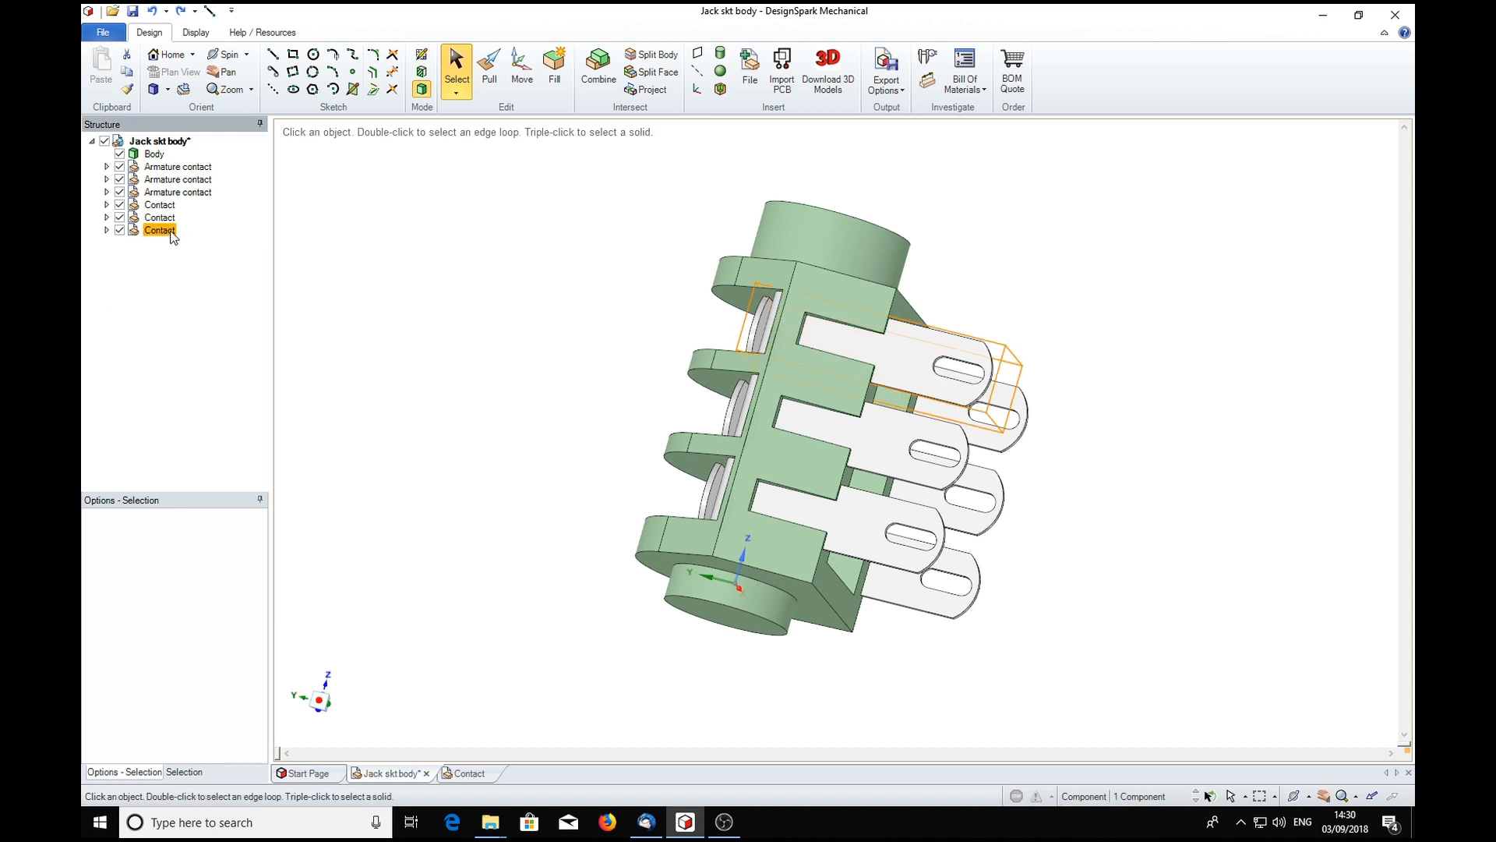
{"action": "right_click", "coordinate": [159, 231]}
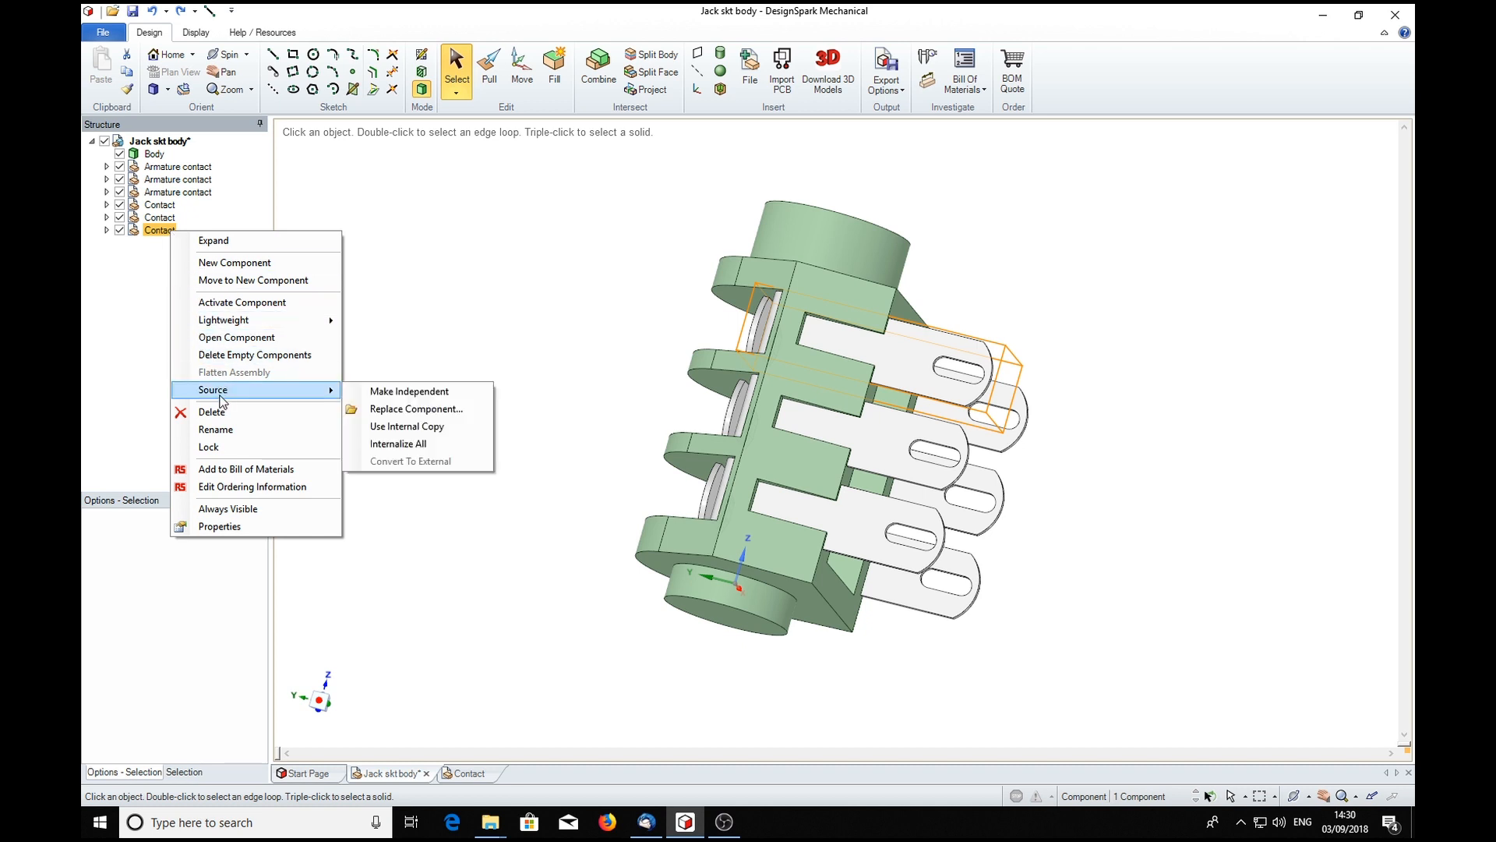
{"action": "mouse_move", "coordinate": [409, 391]}
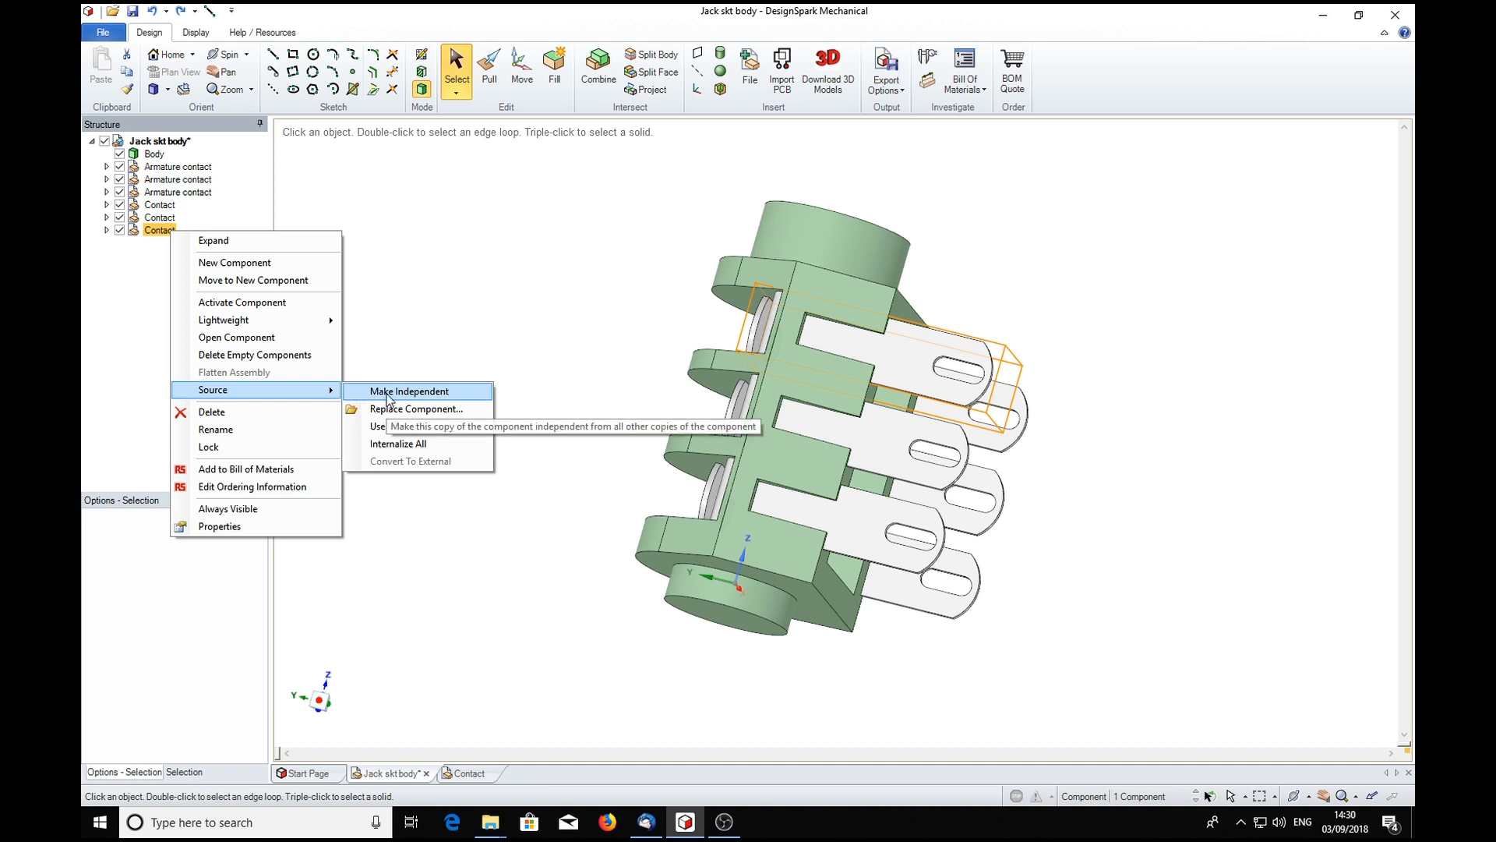
{"action": "left_click", "coordinate": [409, 390]}
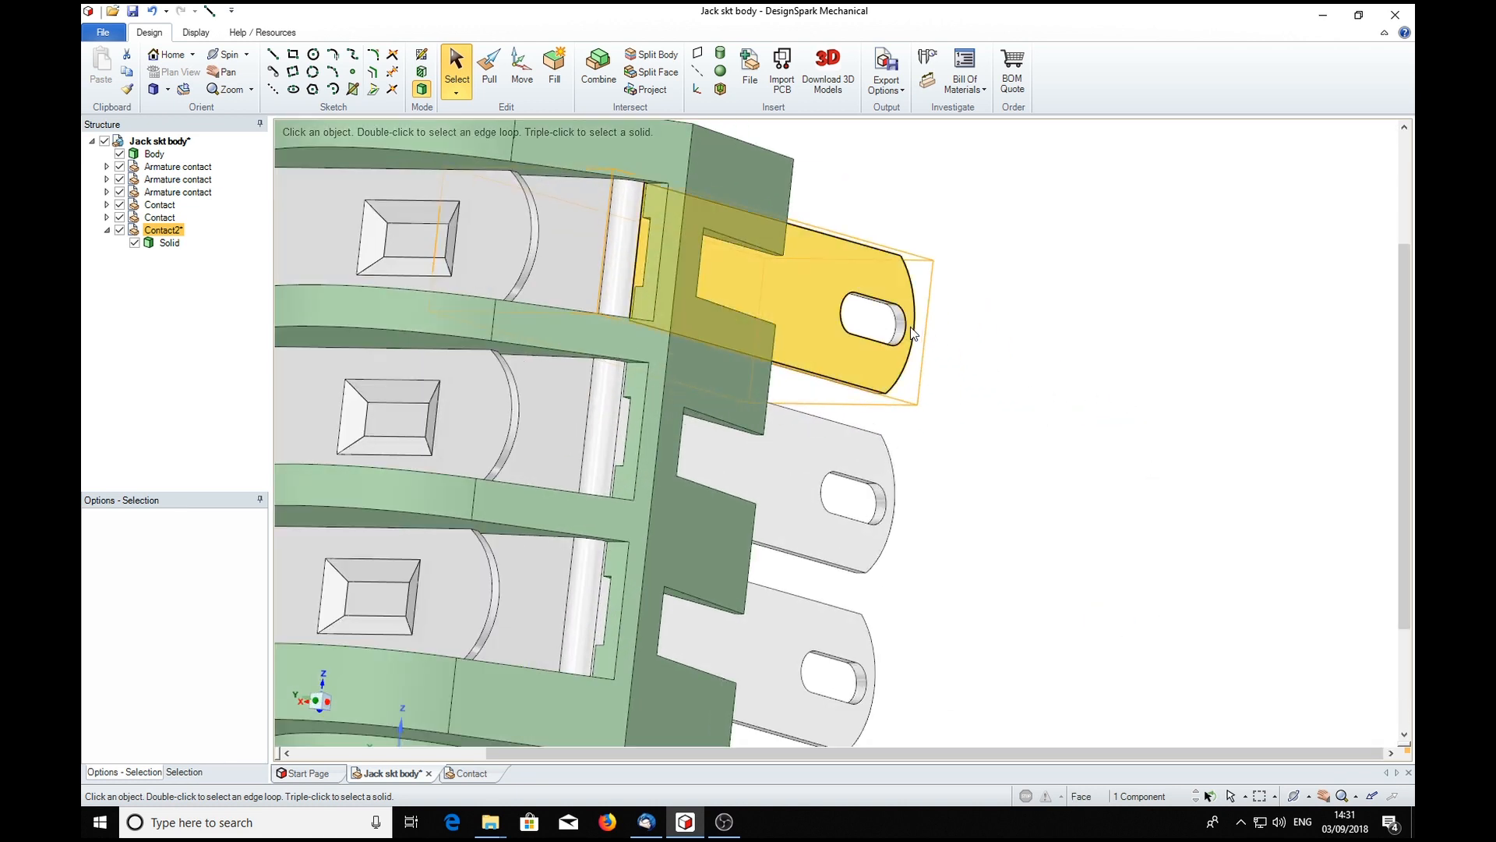
Pull Contact2's slot end round to 0.340 mm, then view the shared Contact part's 0.750 mm radius
{"action": "left_click", "coordinate": [893, 331]}
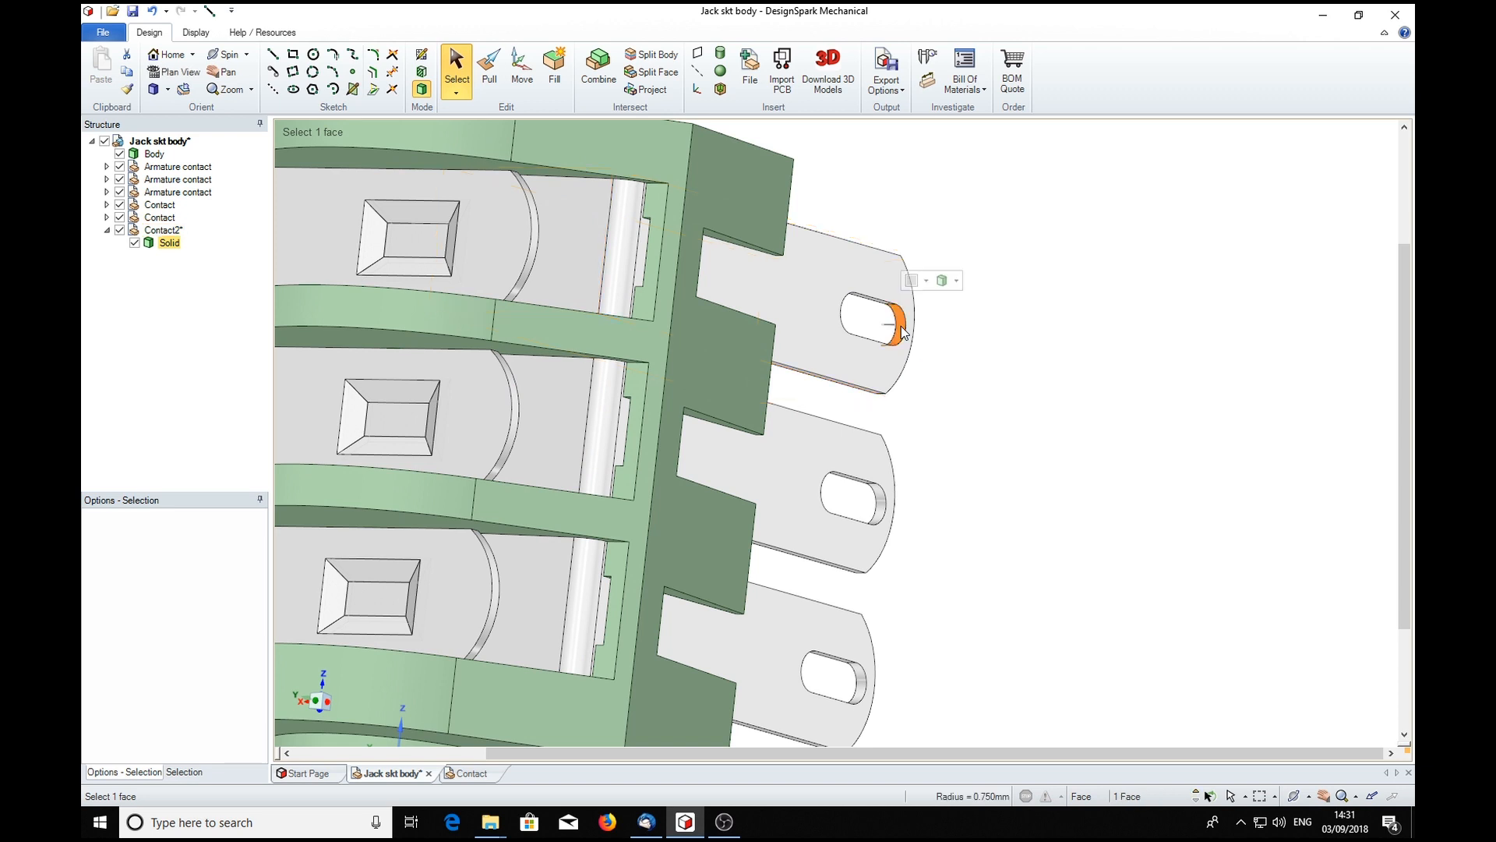
{"action": "left_click", "coordinate": [489, 64]}
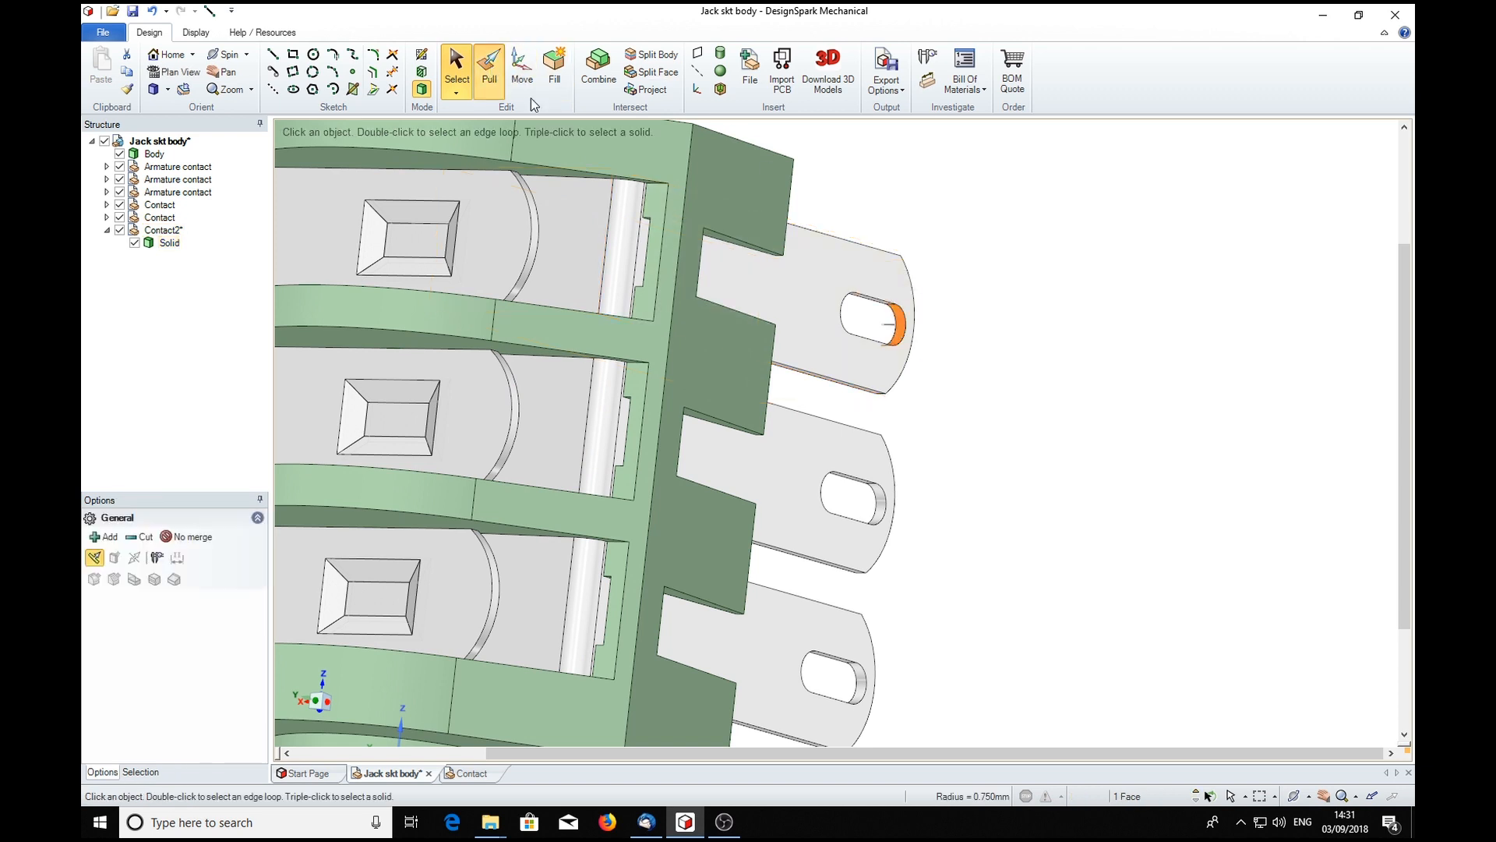
{"action": "left_click", "coordinate": [489, 64]}
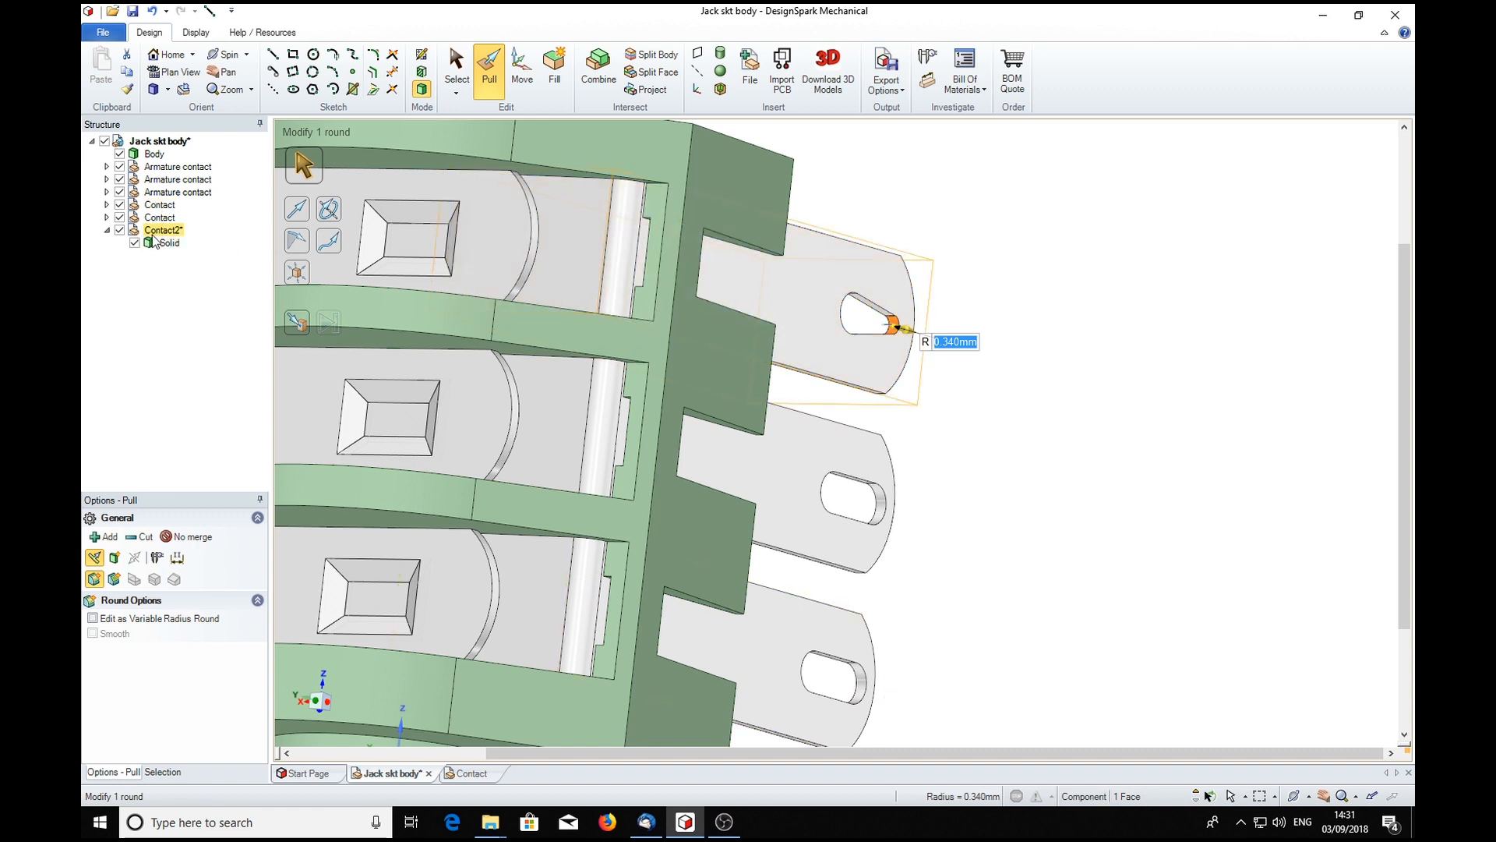
{"action": "left_click", "coordinate": [164, 242]}
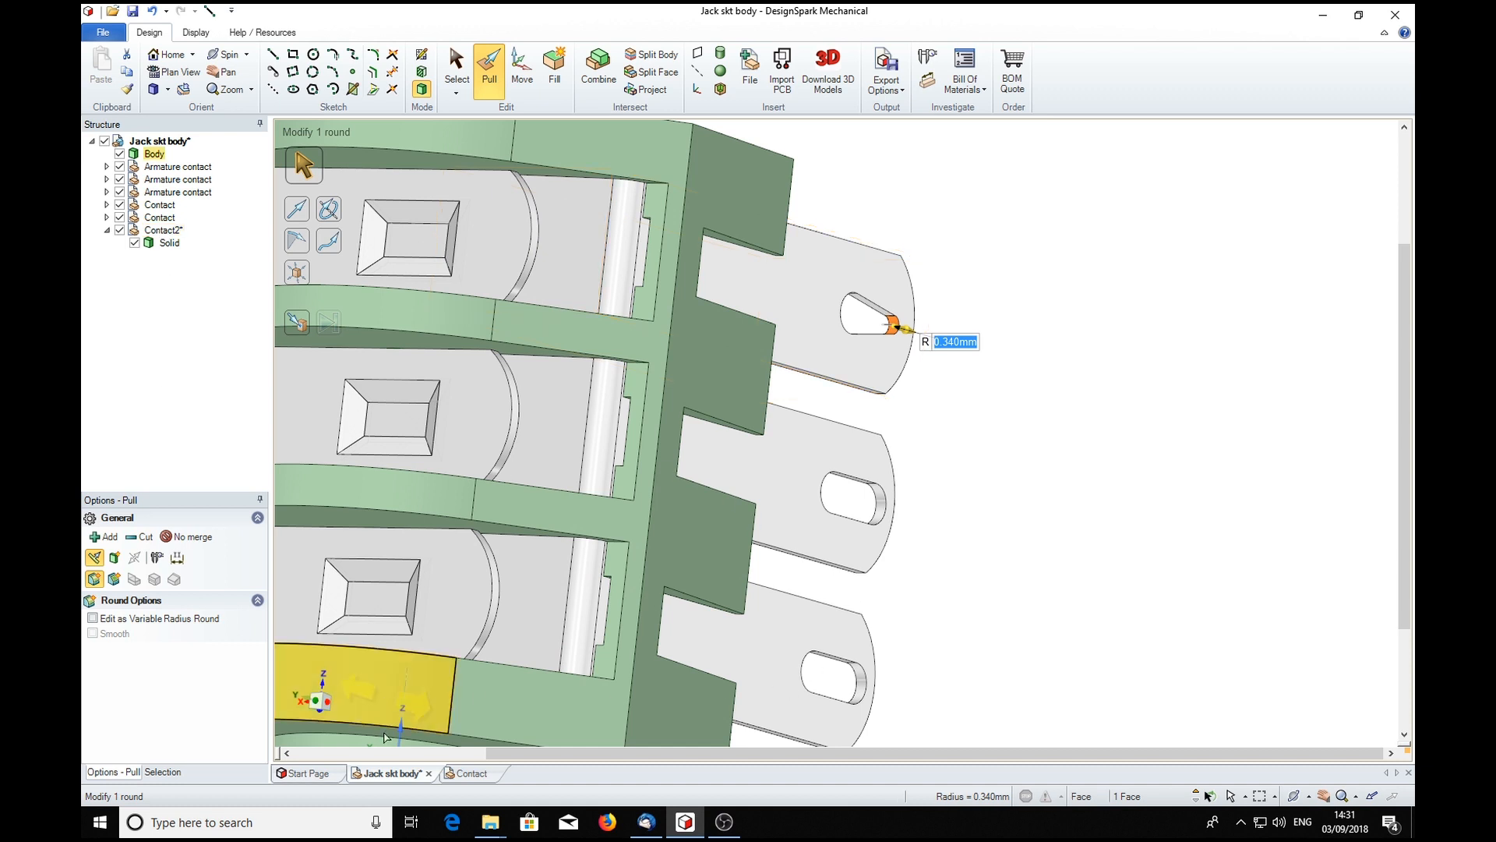
{"action": "left_click", "coordinate": [469, 773]}
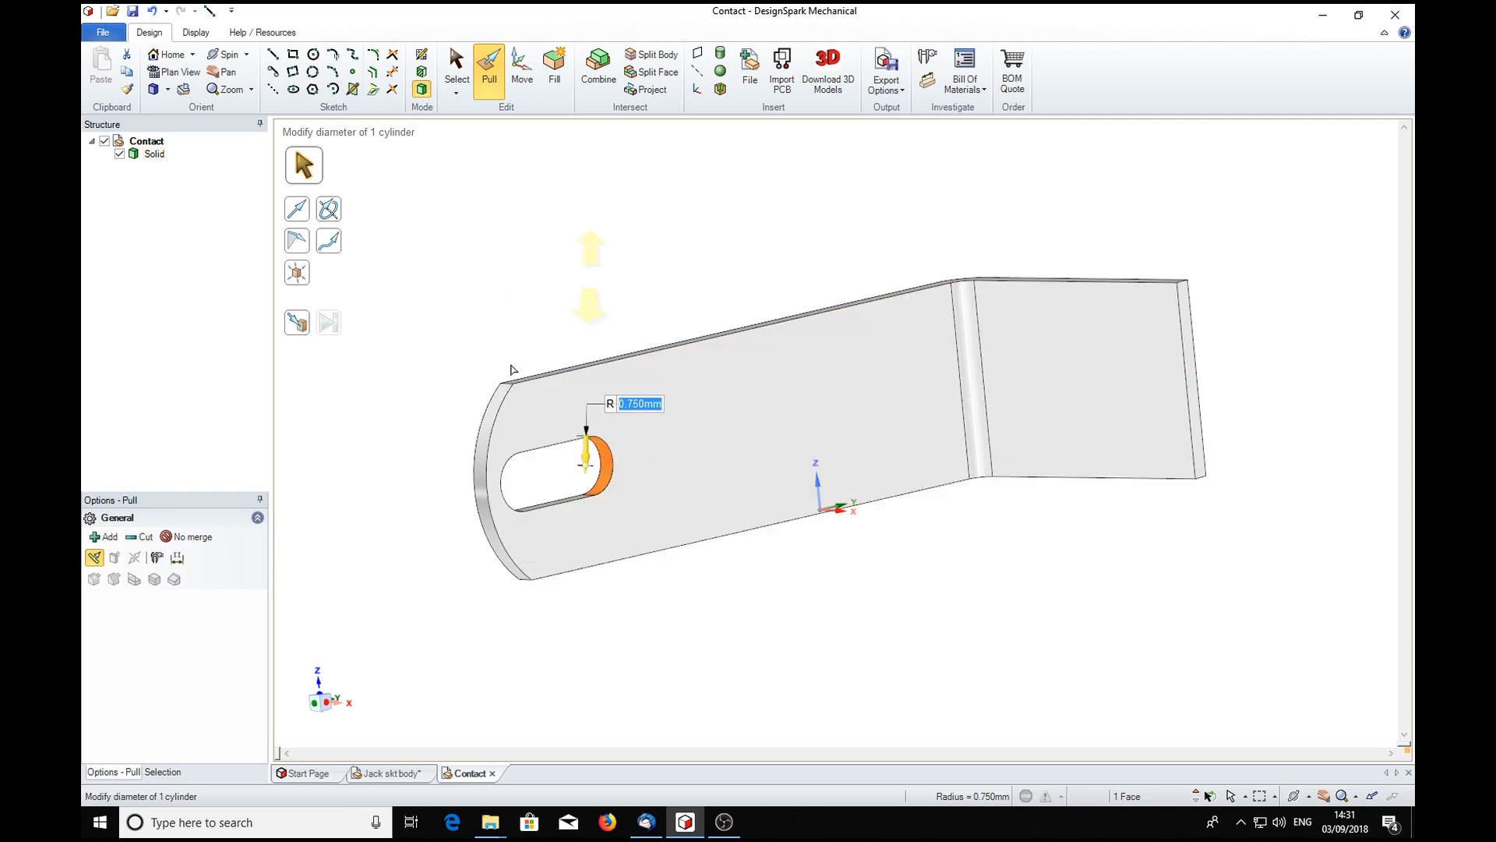
Return to the Jack skt body assembly so the independence and round can be undone
{"action": "left_click", "coordinate": [388, 773]}
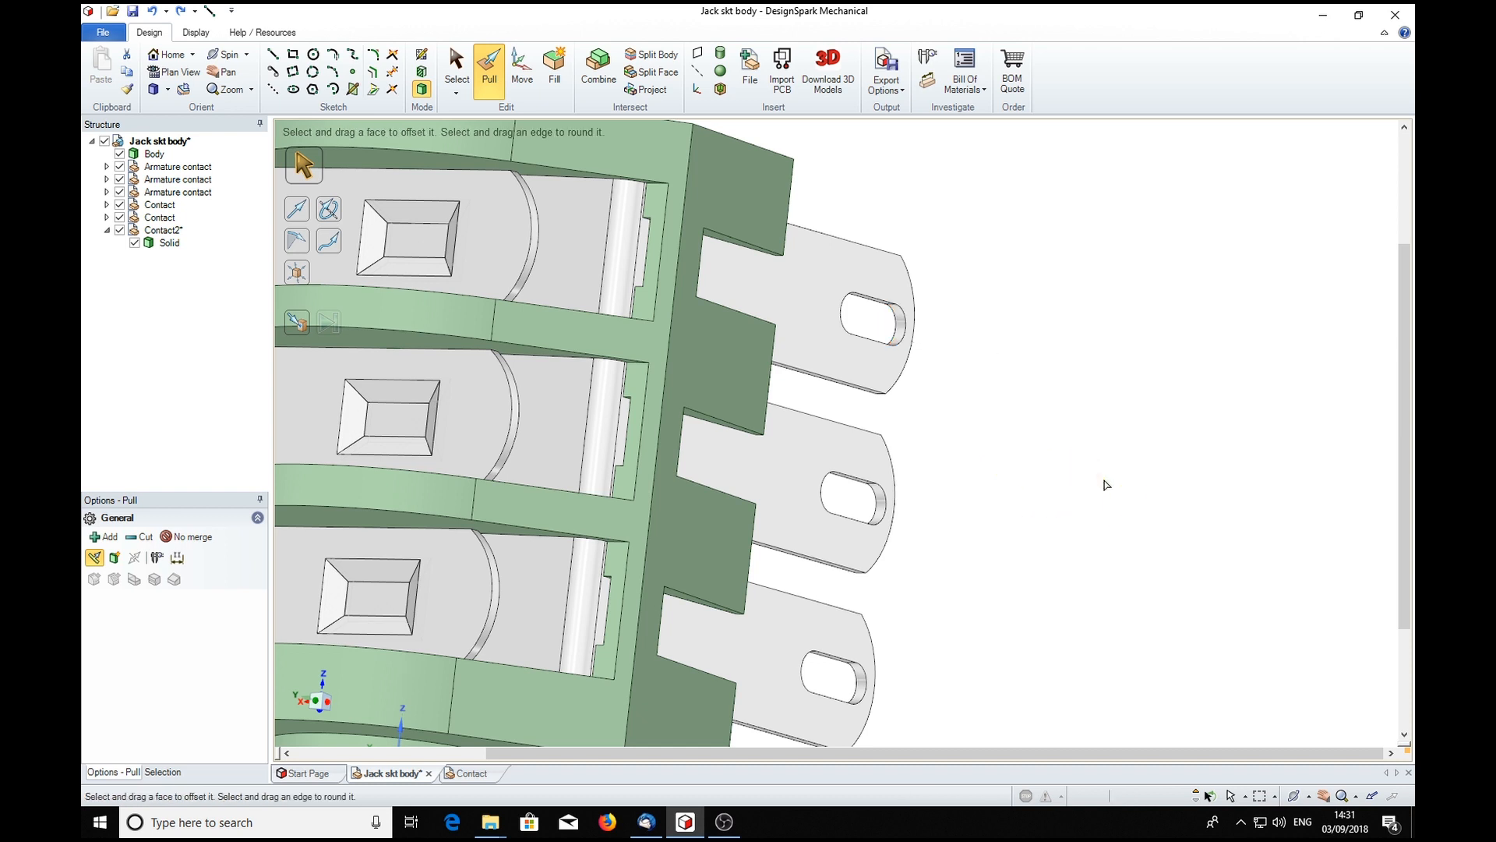
{"action": "mouse_move", "coordinate": [159, 271]}
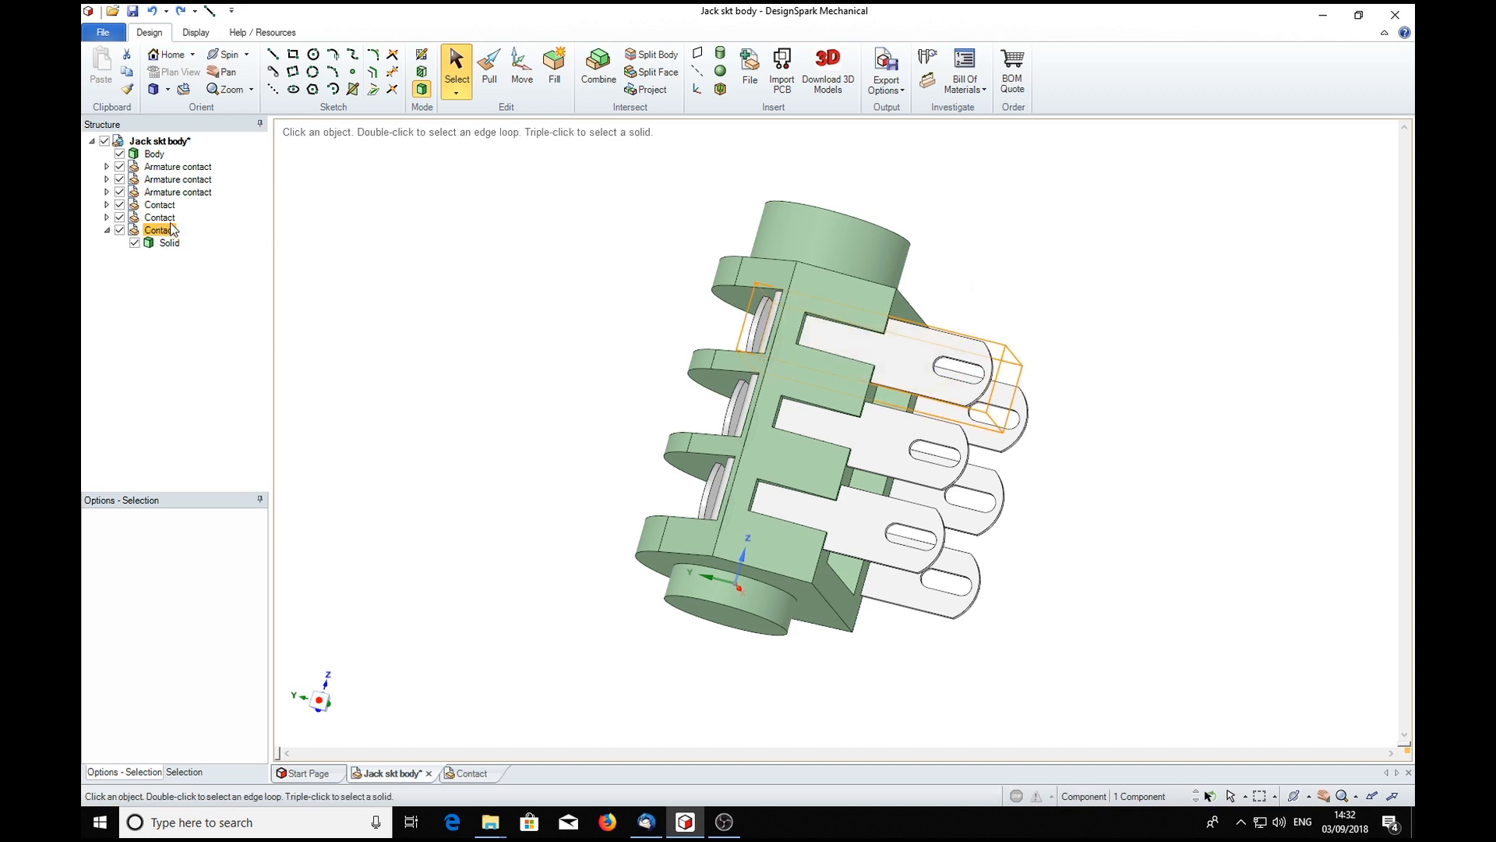
Clear the selection and begin pulling the rounded slot end of the top shared contact
{"action": "left_click", "coordinate": [804, 279]}
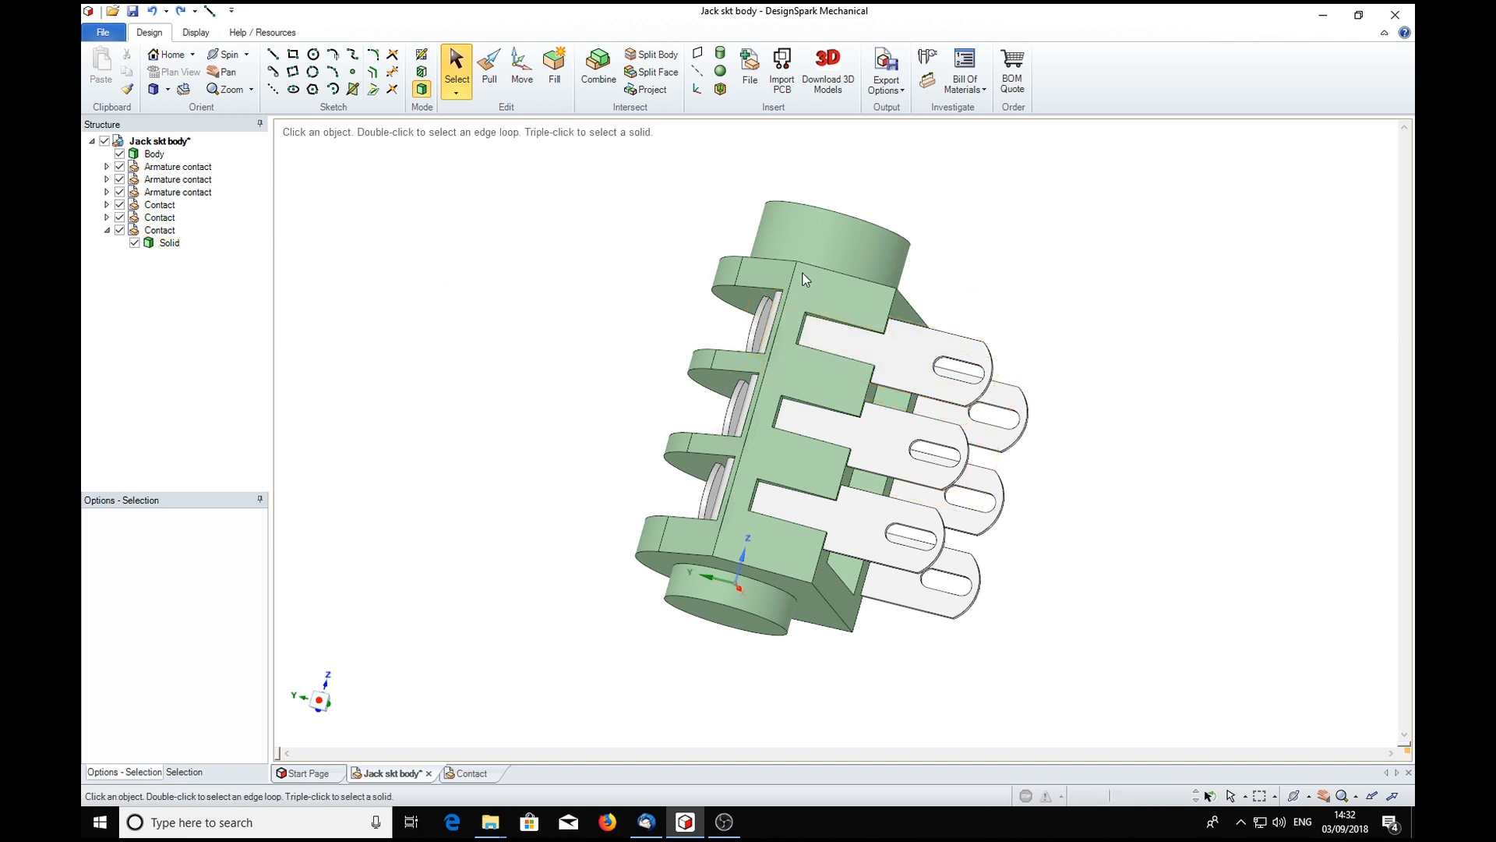
{"action": "mouse_move", "coordinate": [1022, 324]}
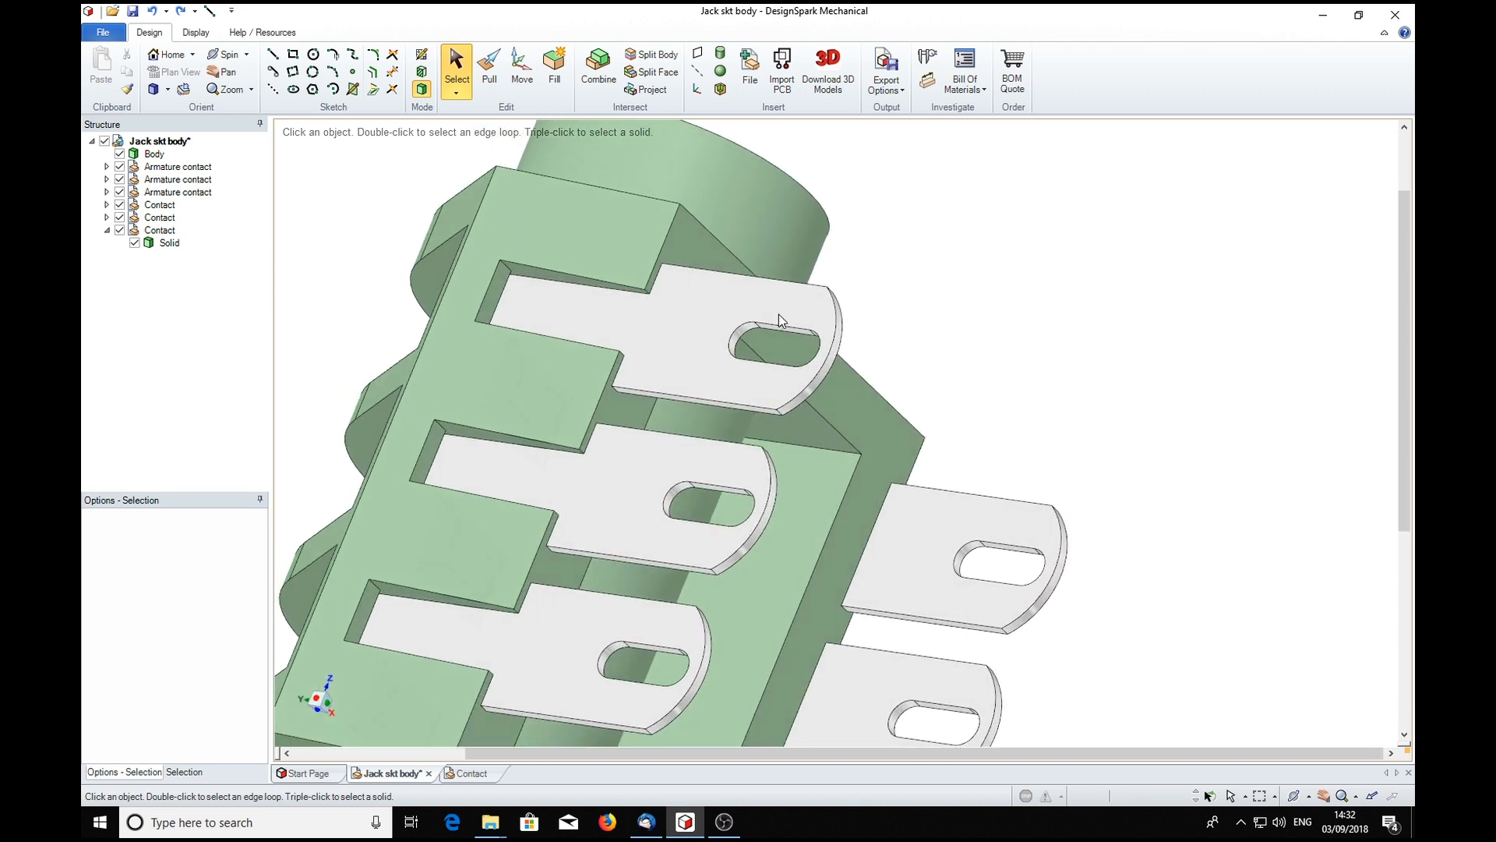
{"action": "left_click", "coordinate": [741, 338]}
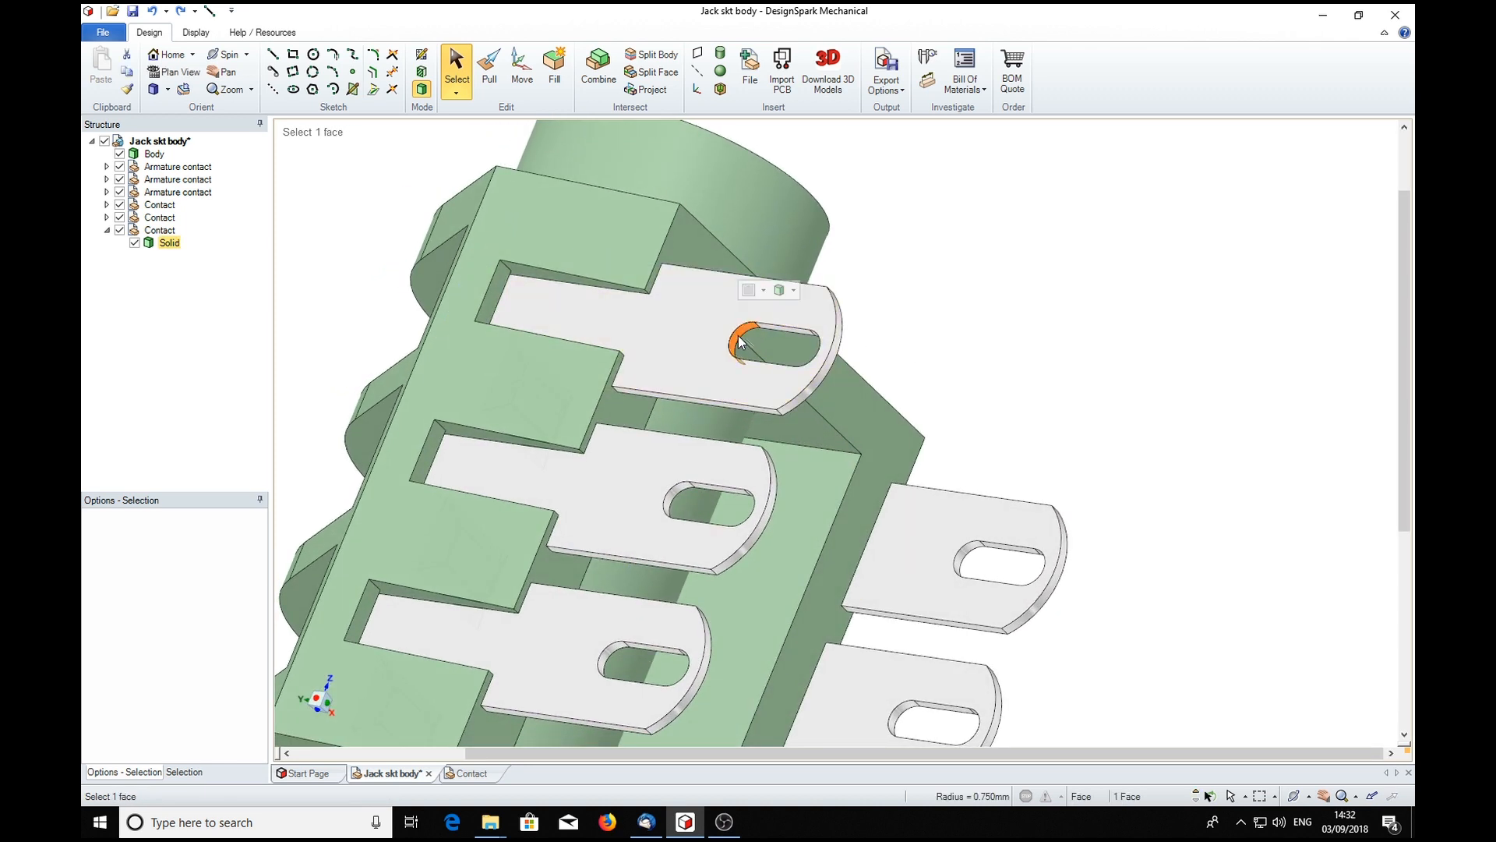
{"action": "left_click", "coordinate": [489, 66]}
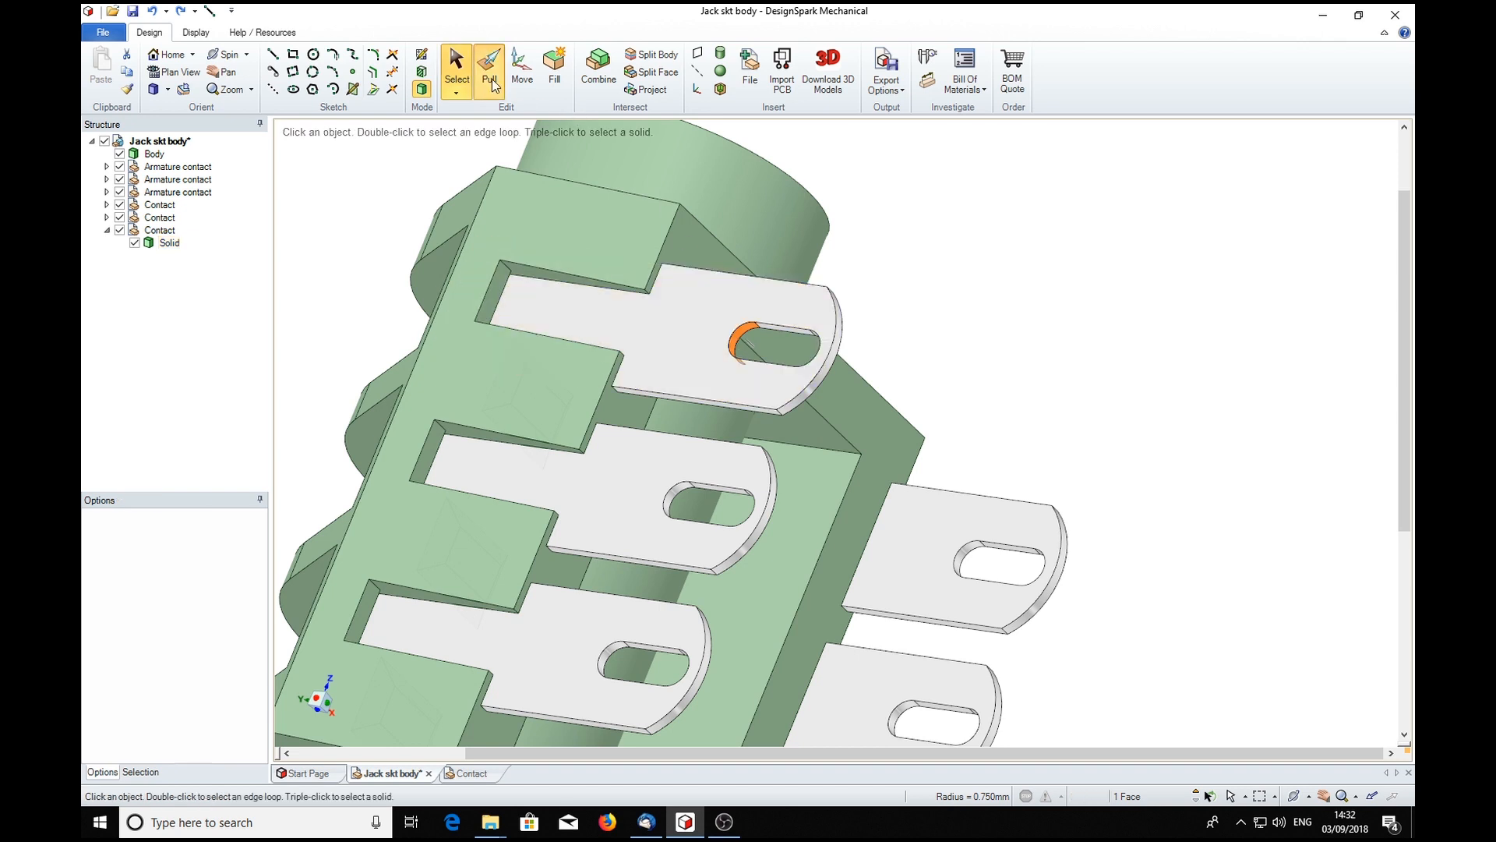
{"action": "left_click", "coordinate": [489, 65]}
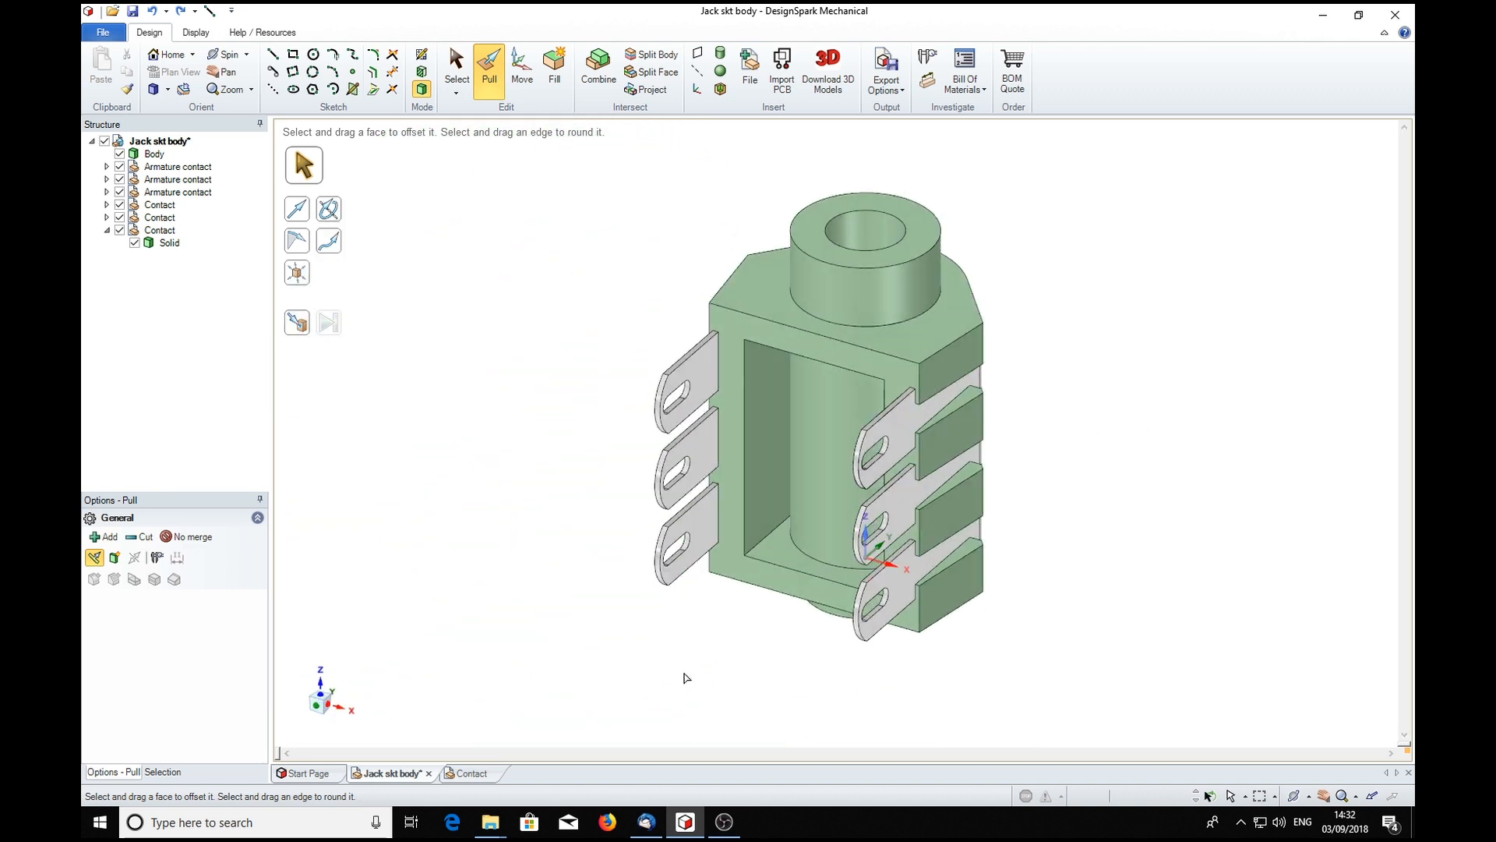
{"action": "mouse_move", "coordinate": [1119, 461]}
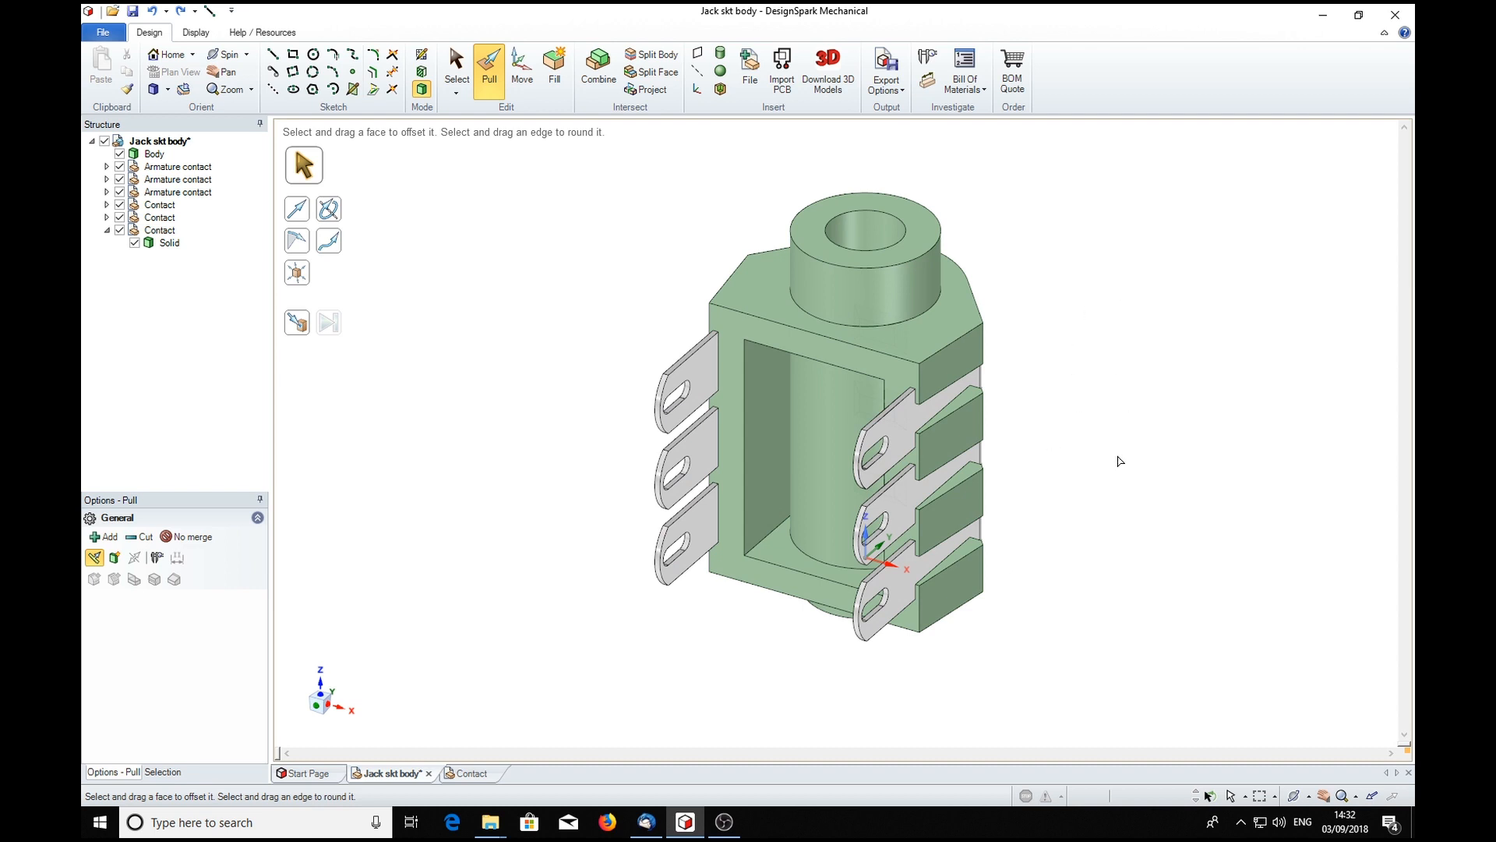
{"action": "mouse_move", "coordinate": [1109, 499]}
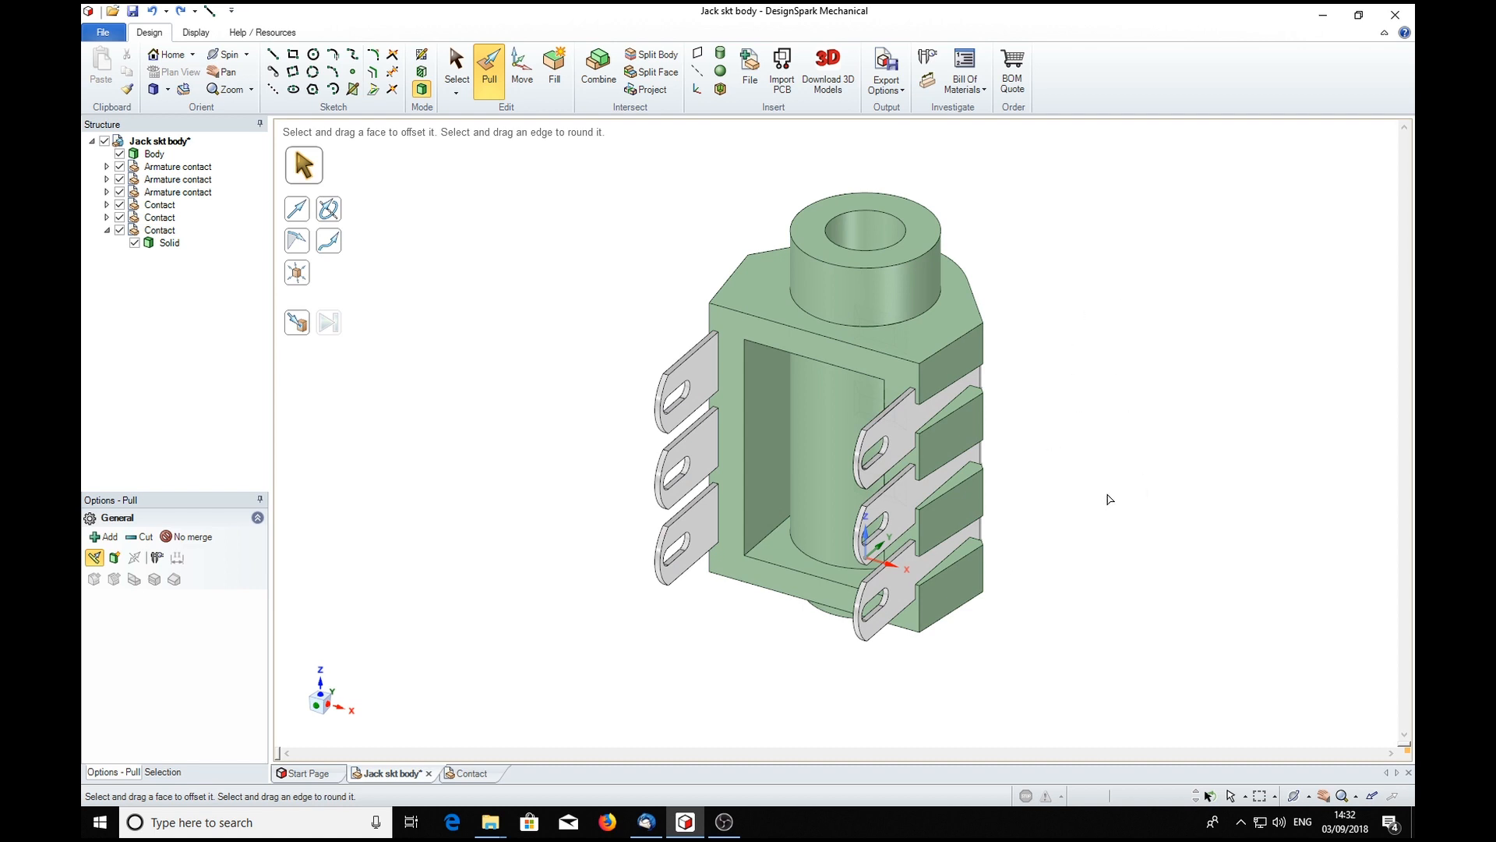